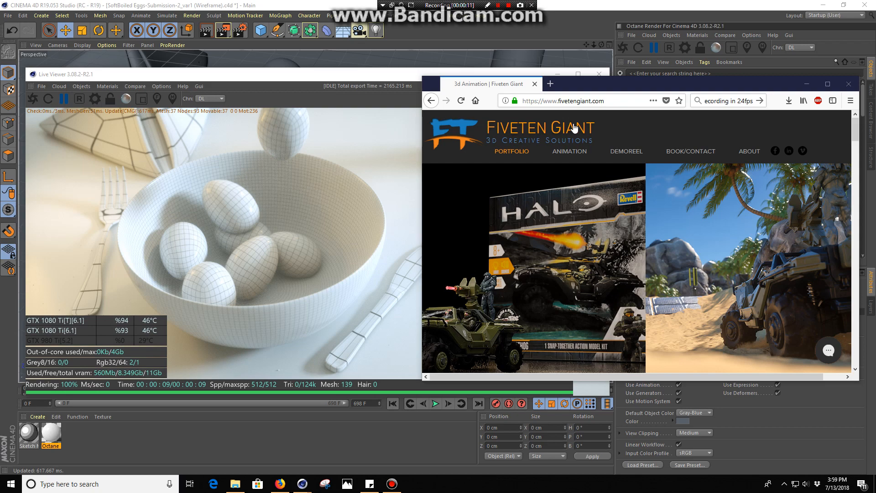
pyautogui.moveTo(272, 211)
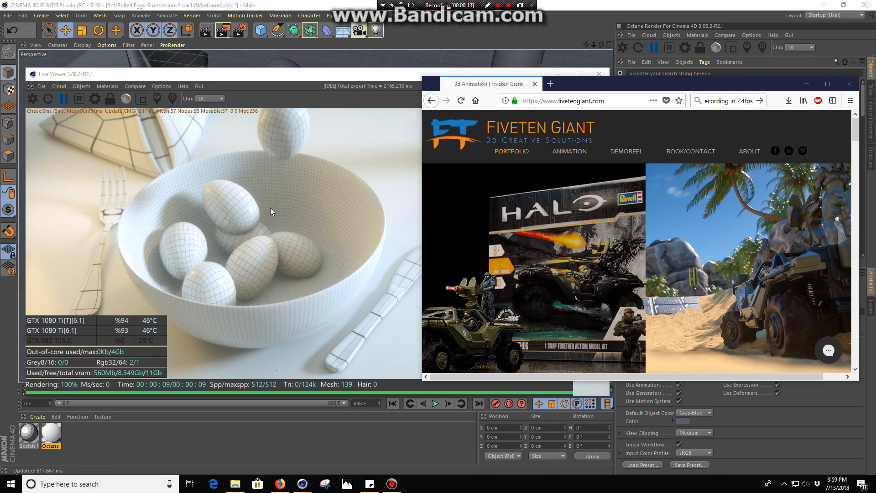
pyautogui.moveTo(316, 217)
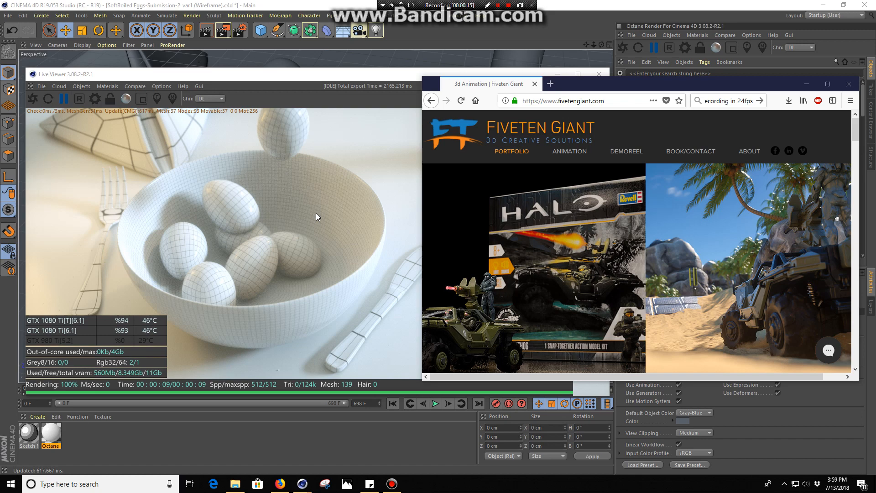
pyautogui.moveTo(289, 97)
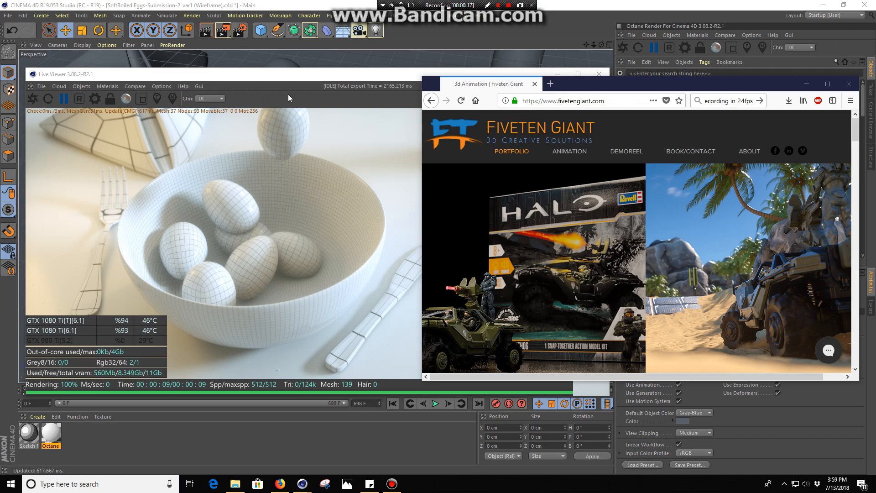
pyautogui.moveTo(296, 80)
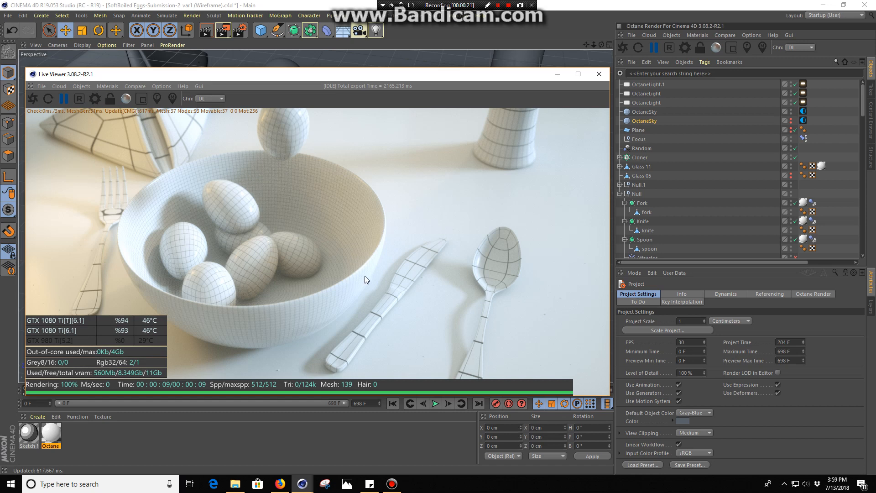
pyautogui.moveTo(455, 138)
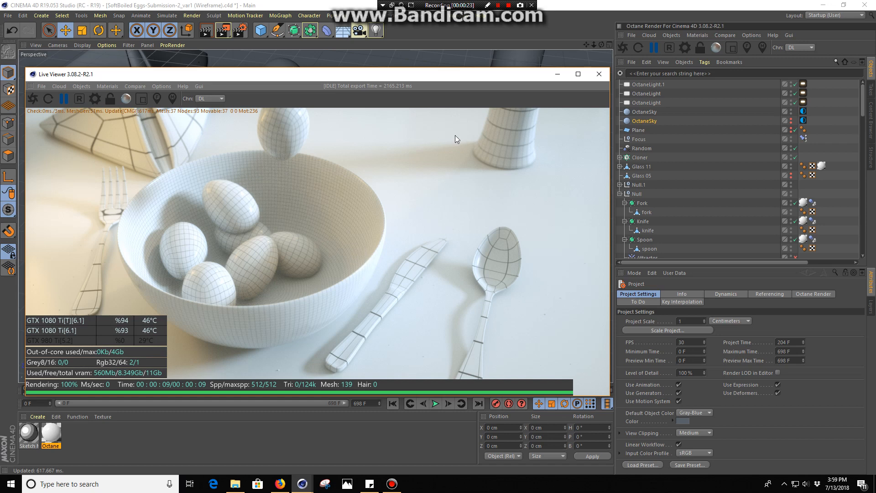
pyautogui.moveTo(197, 271)
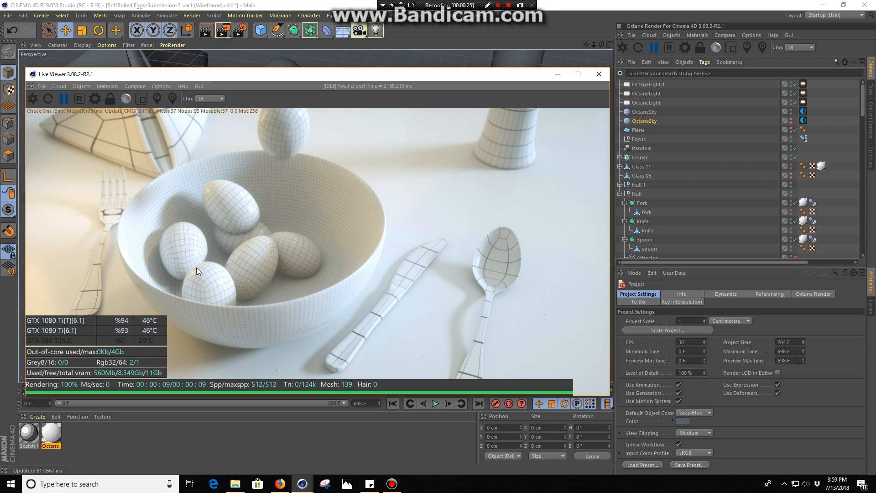
pyautogui.moveTo(396, 300)
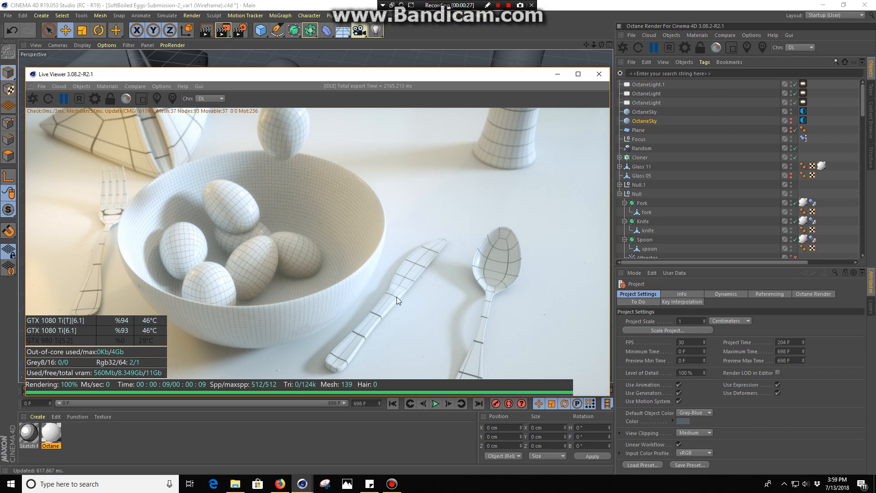
pyautogui.moveTo(423, 294)
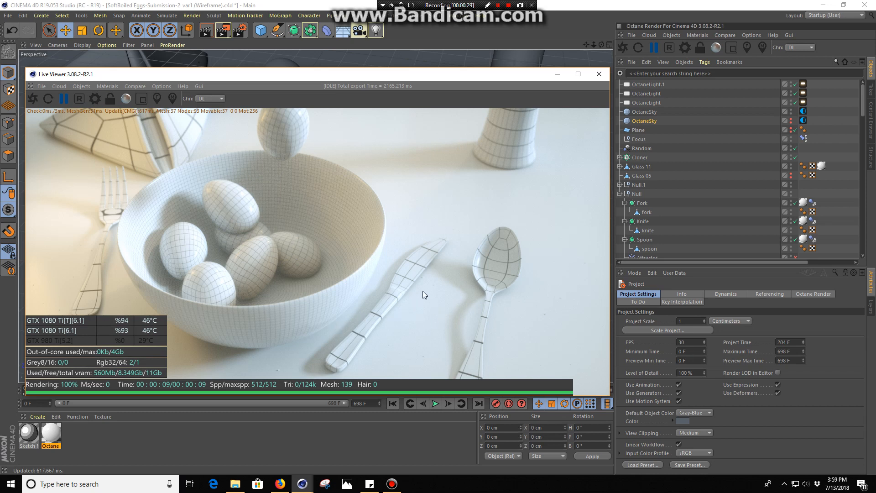
pyautogui.moveTo(435, 283)
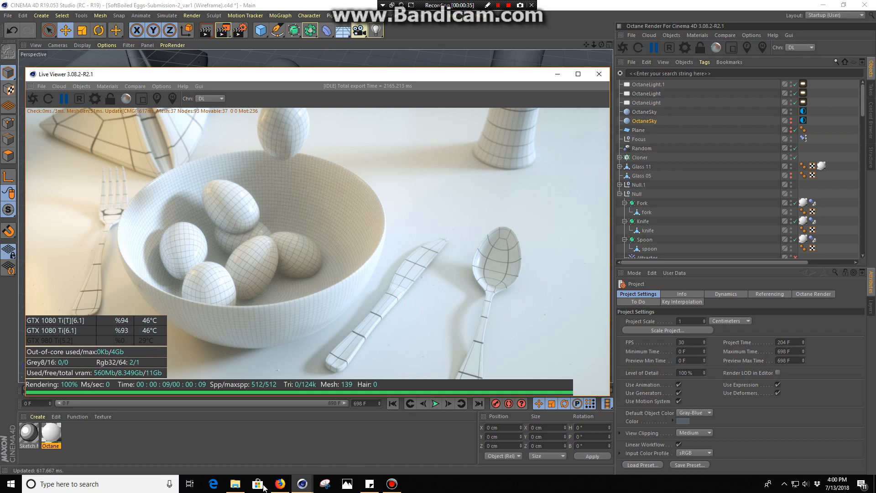
pyautogui.click(280, 484)
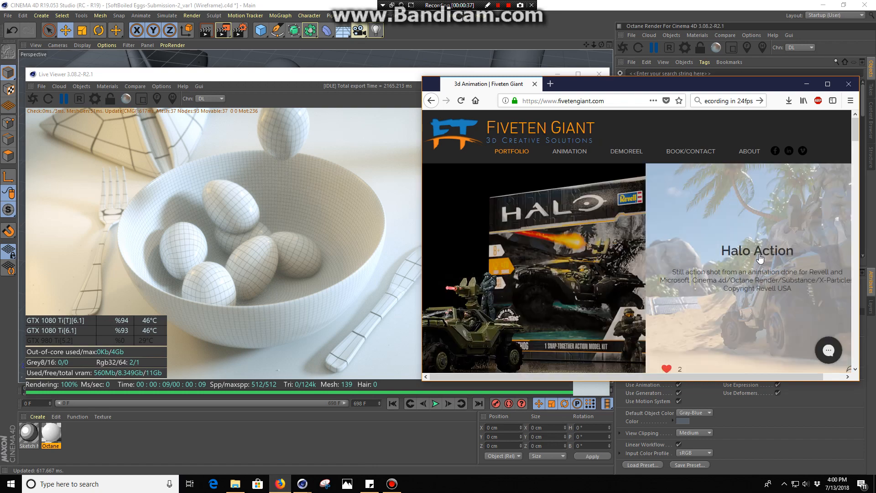
pyautogui.moveTo(349, 205)
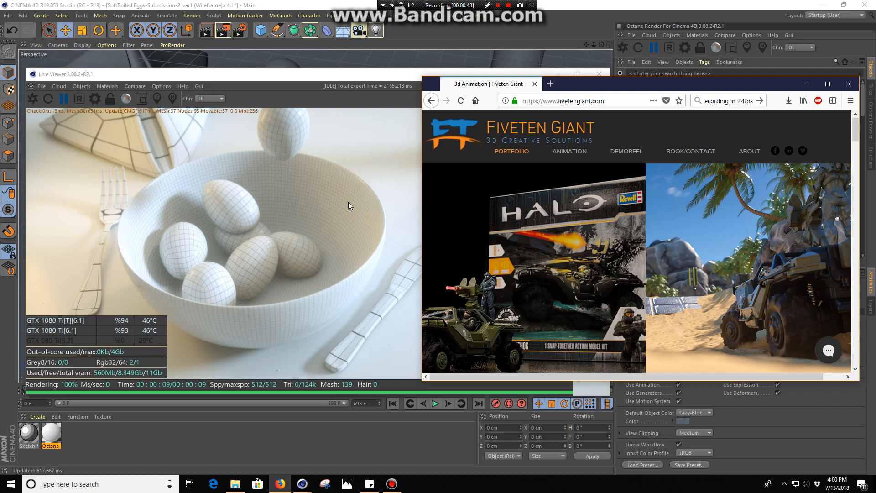
pyautogui.scroll(-3)
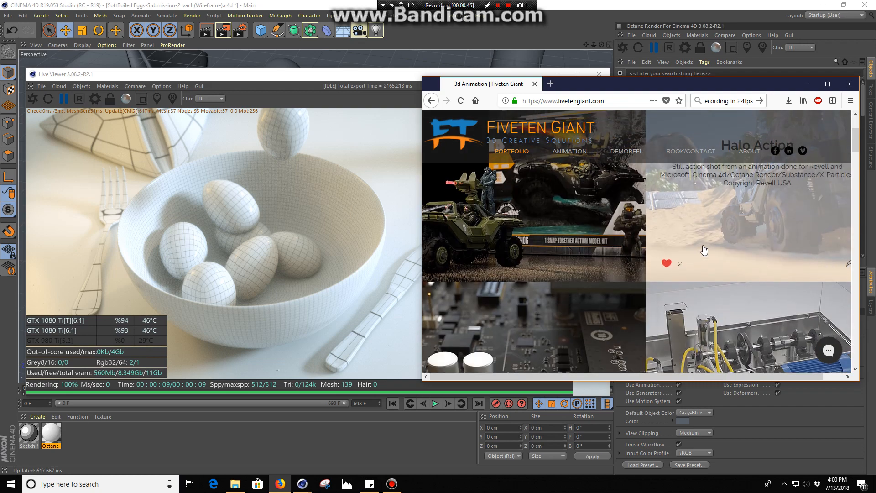
pyautogui.scroll(-3)
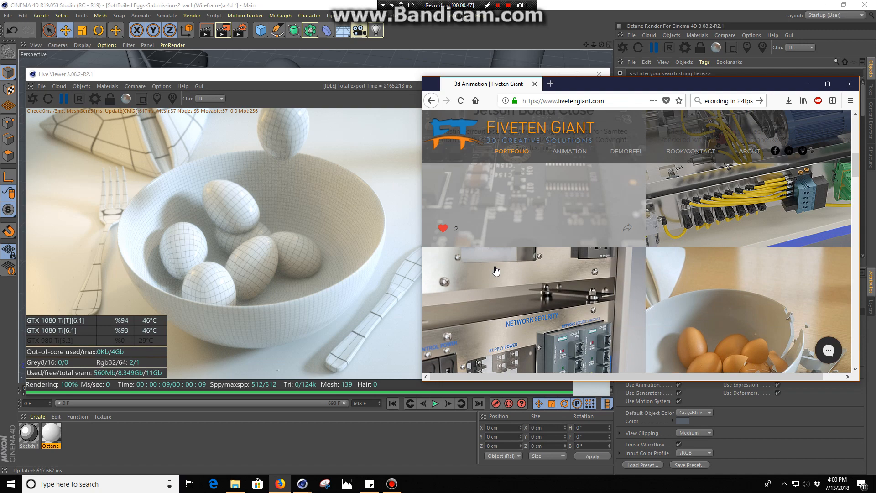
pyautogui.scroll(-3)
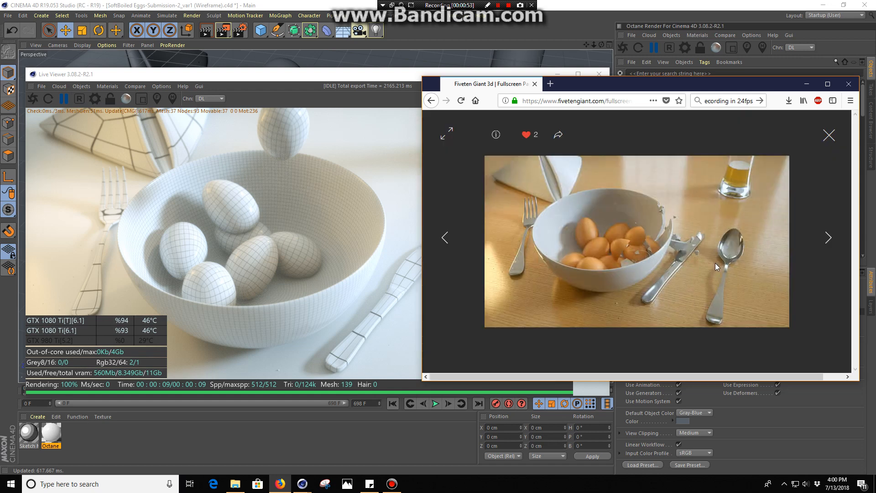
pyautogui.moveTo(714, 266)
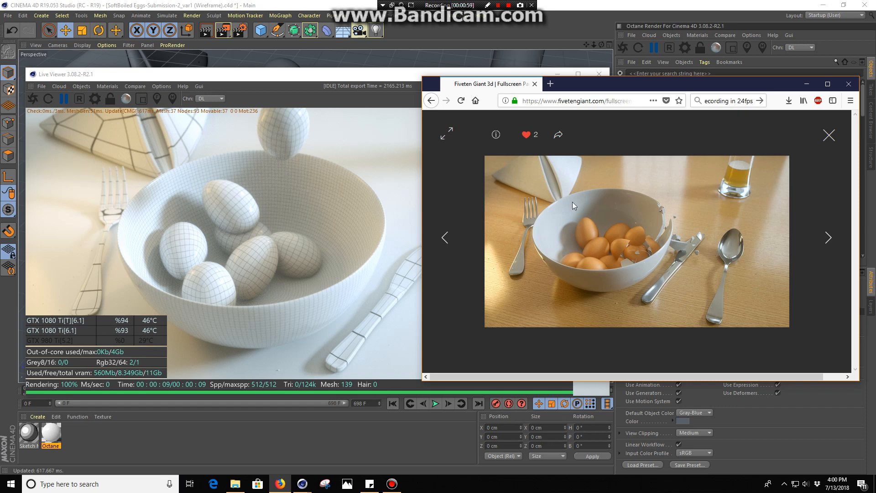
pyautogui.moveTo(815, 164)
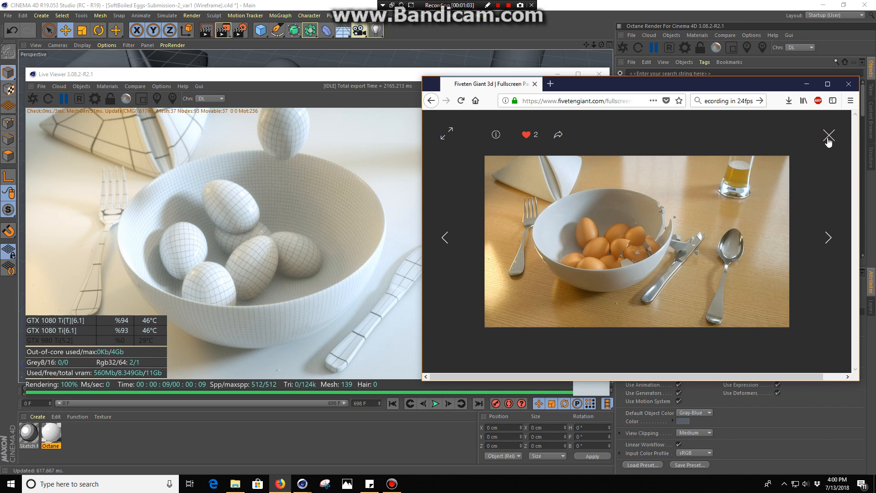
pyautogui.click(828, 135)
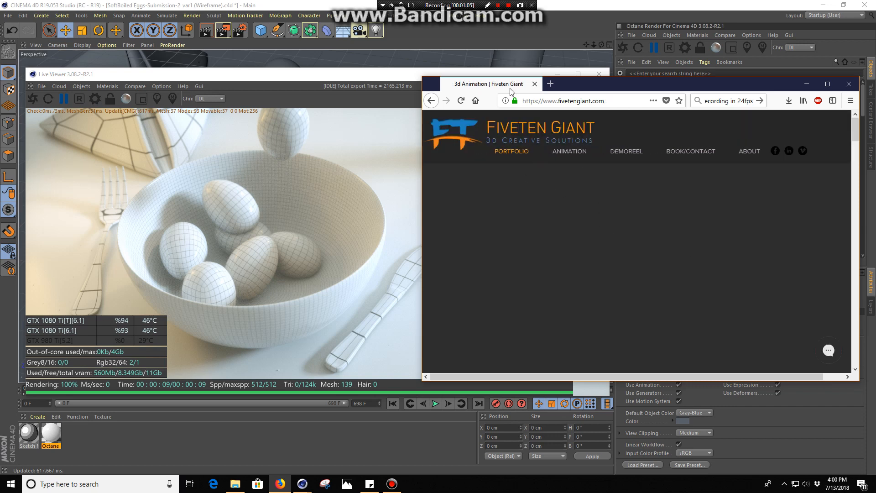
pyautogui.click(460, 100)
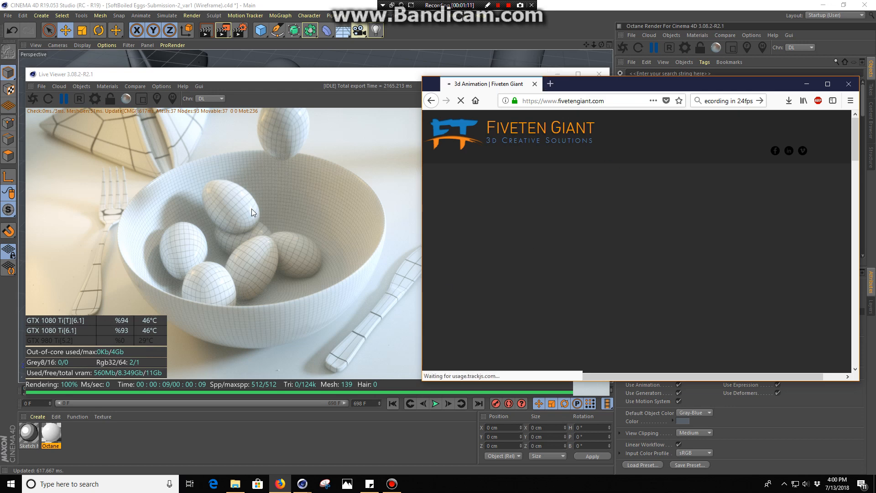
pyautogui.moveTo(311, 264)
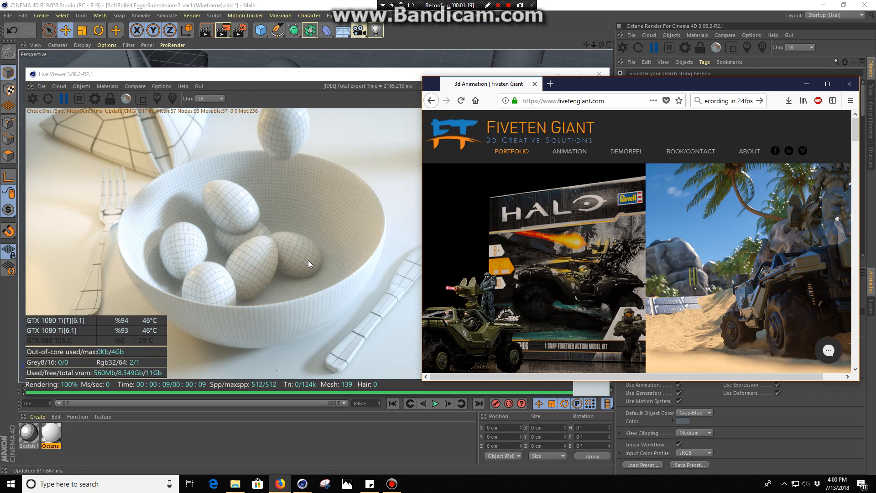
pyautogui.moveTo(345, 165)
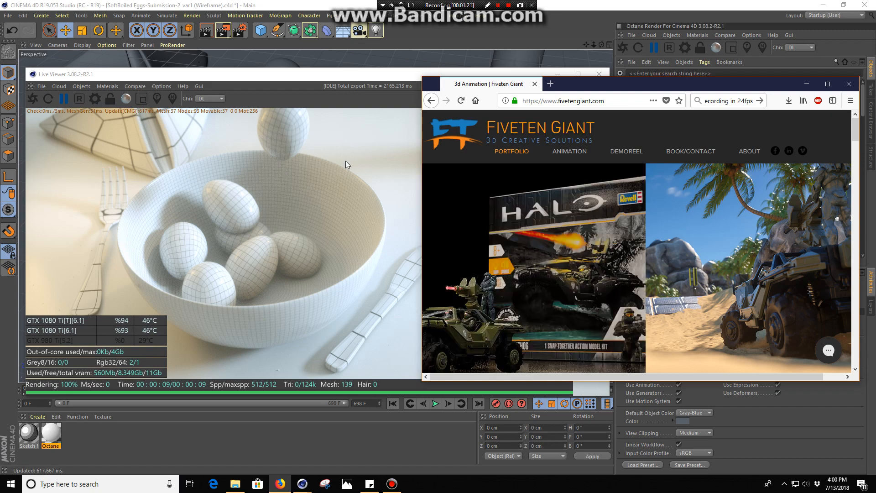
pyautogui.moveTo(347, 209)
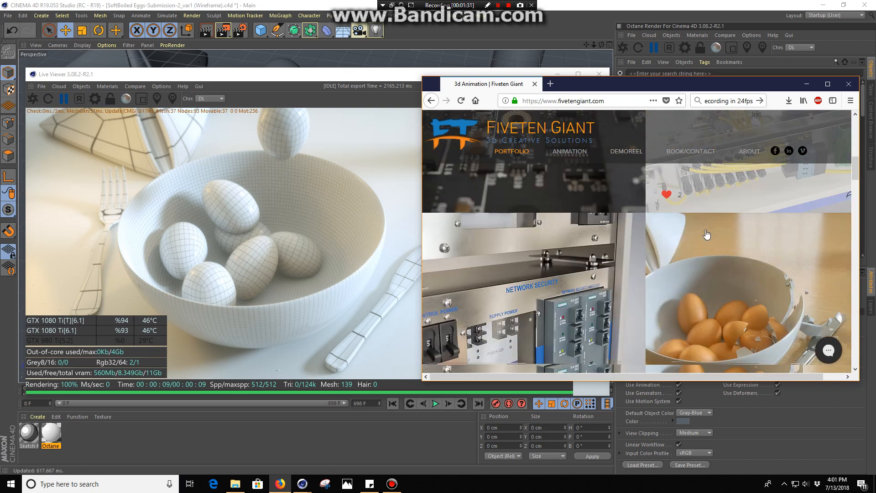
pyautogui.scroll(-3)
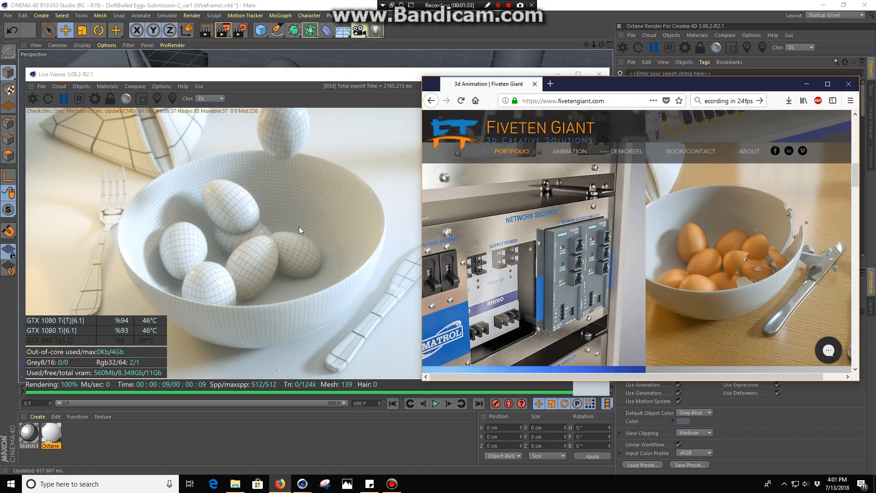
pyautogui.moveTo(338, 241)
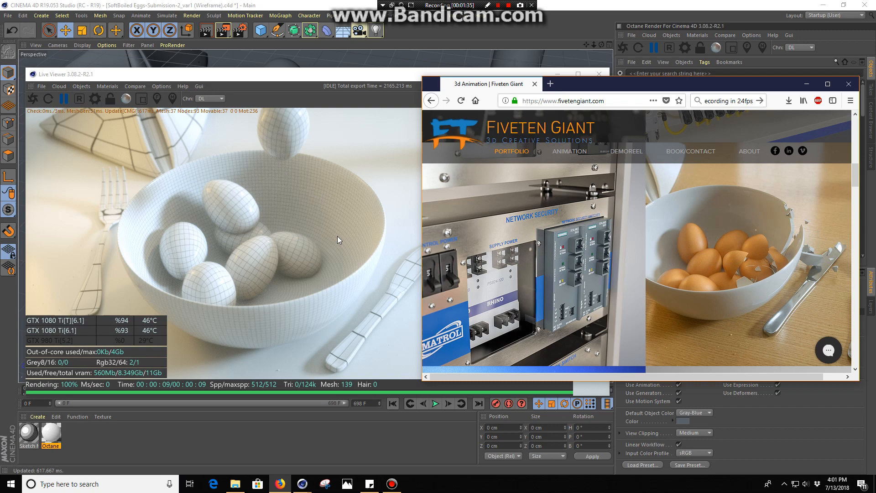
pyautogui.moveTo(253, 210)
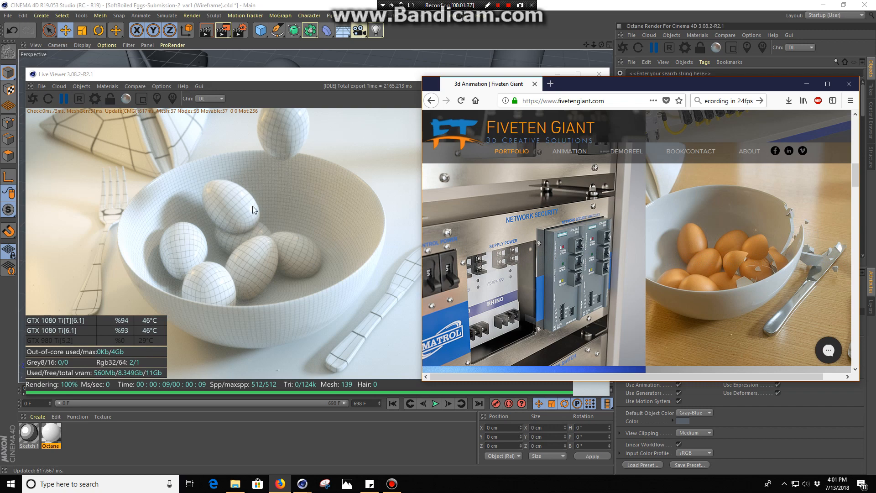
pyautogui.moveTo(373, 84)
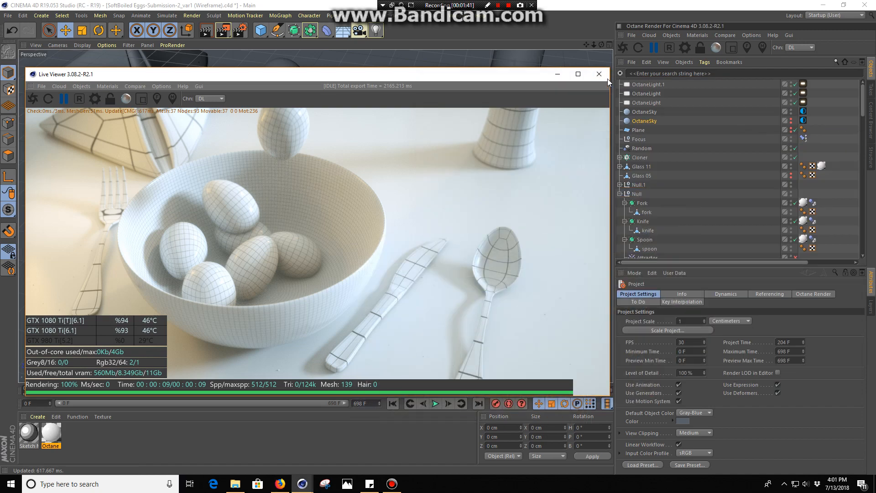
# Close the Live Viewer, start a new scene and load Towel 05 from the Bath content library
pyautogui.click(8, 15)
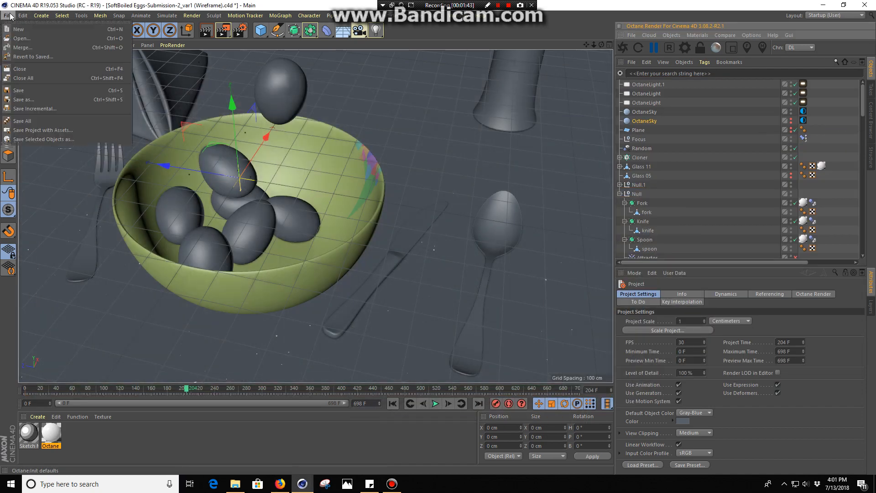
pyautogui.click(19, 28)
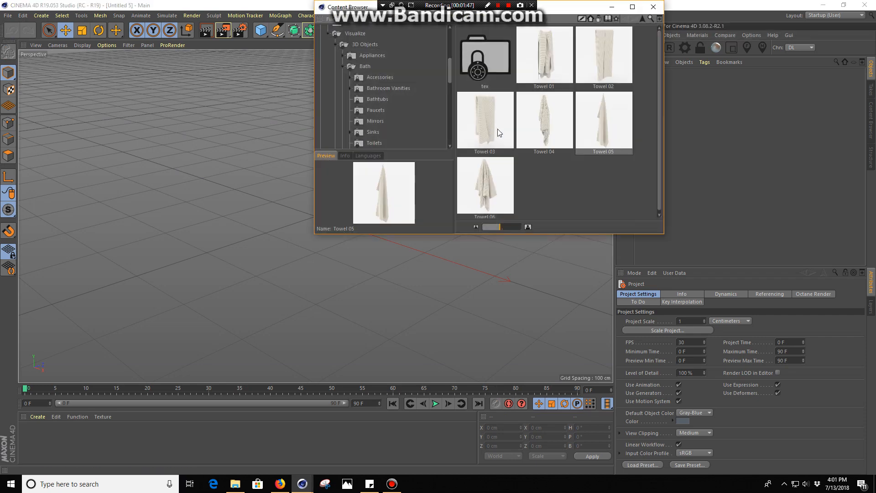
pyautogui.doubleClick(603, 121)
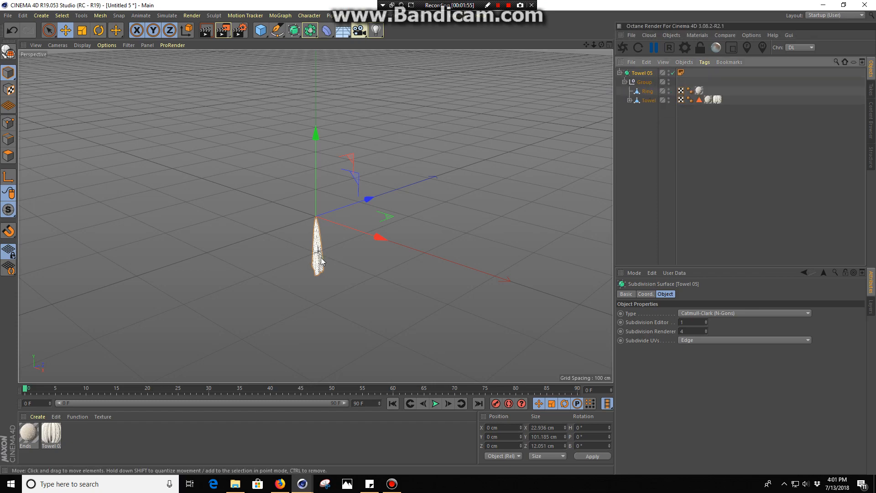
# Create a new Octane material and set the renderer to Octane Renderer, viewing its Main options
pyautogui.scroll(3)
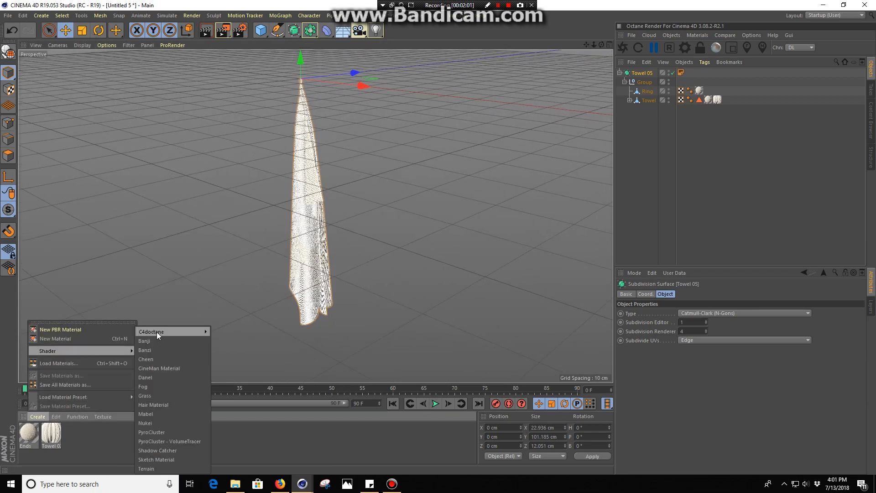
pyautogui.click(151, 331)
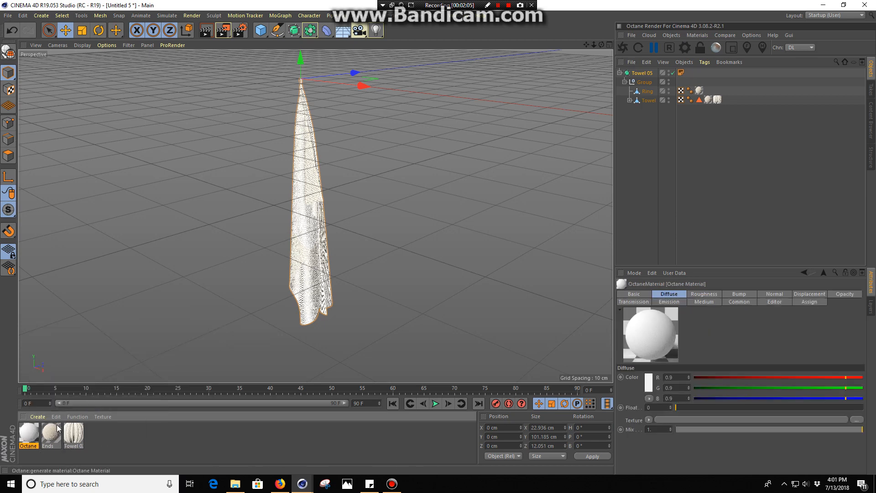
pyautogui.click(192, 15)
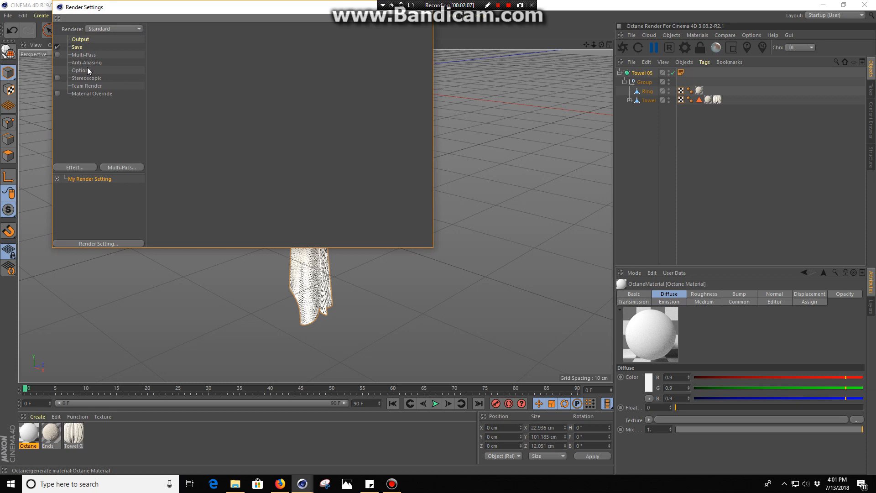
pyautogui.click(114, 28)
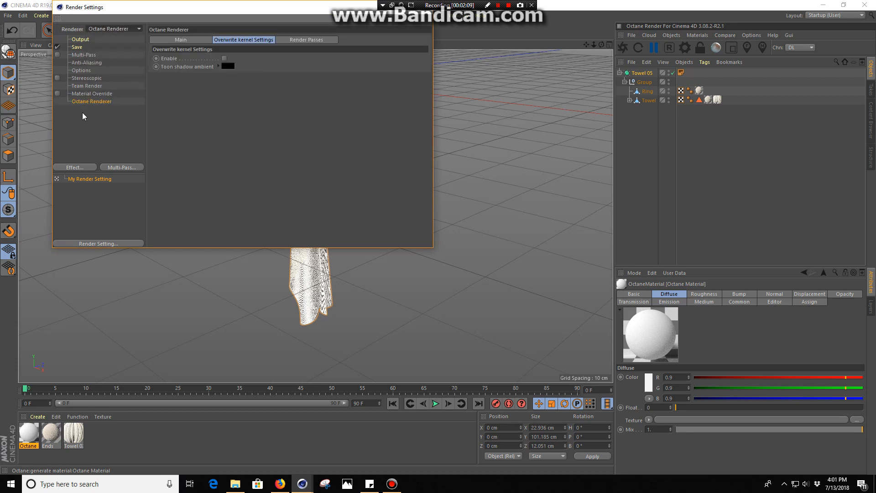
pyautogui.click(180, 39)
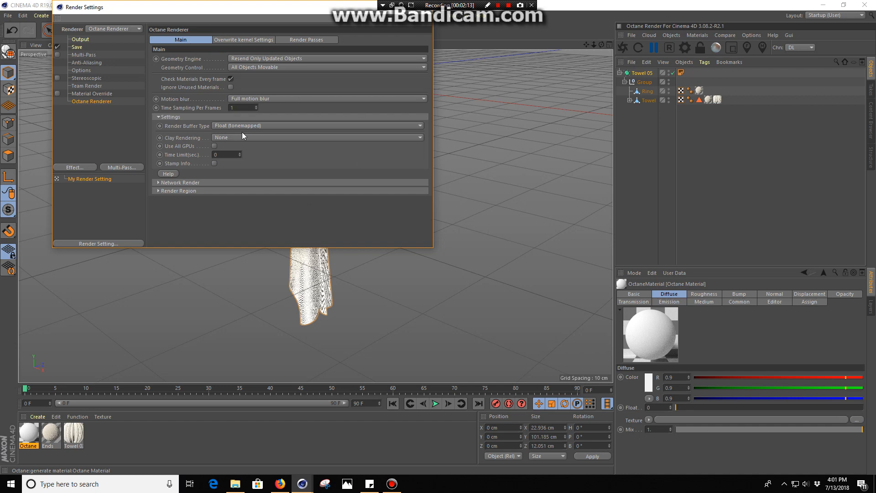
pyautogui.moveTo(331, 20)
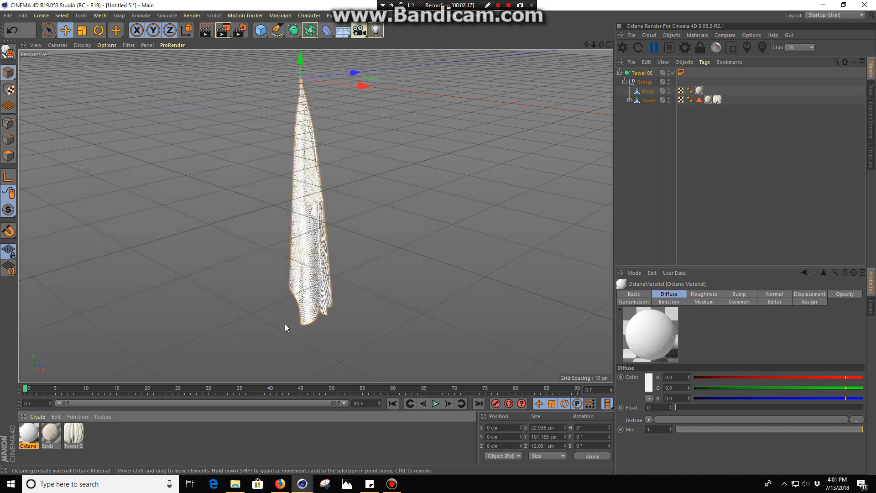
pyautogui.moveTo(467, 234)
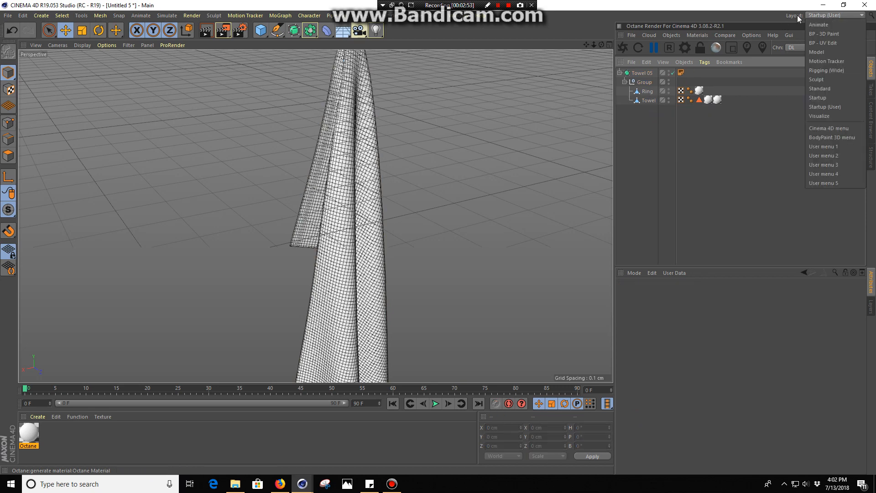
# In the BP - UV Edit layout, select the Ring in UV Polygon mode and apply Max UV
pyautogui.click(824, 42)
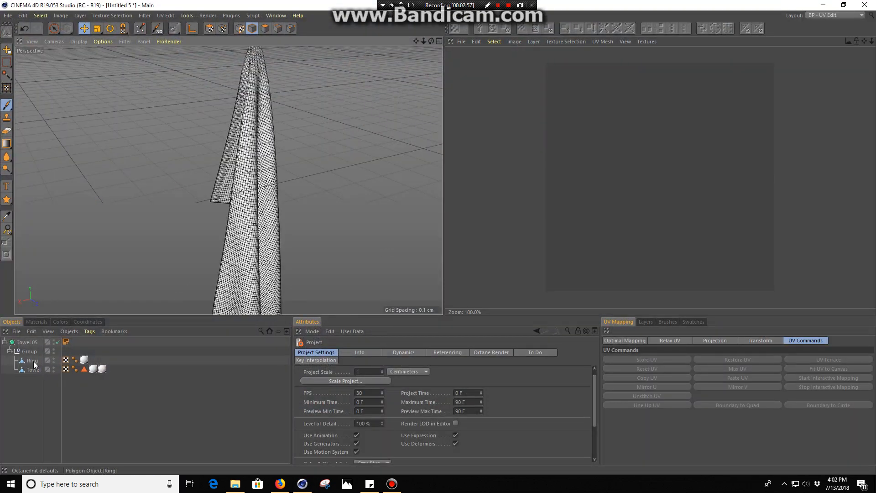
pyautogui.click(33, 360)
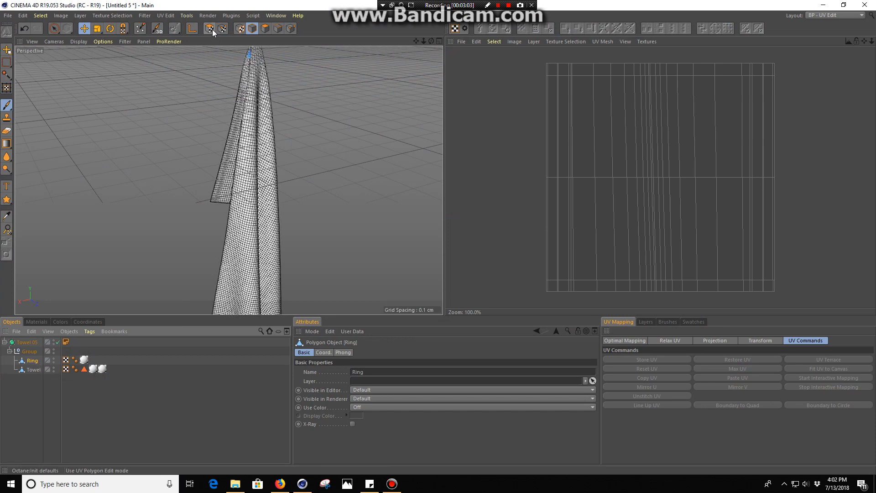
pyautogui.moveTo(212, 28)
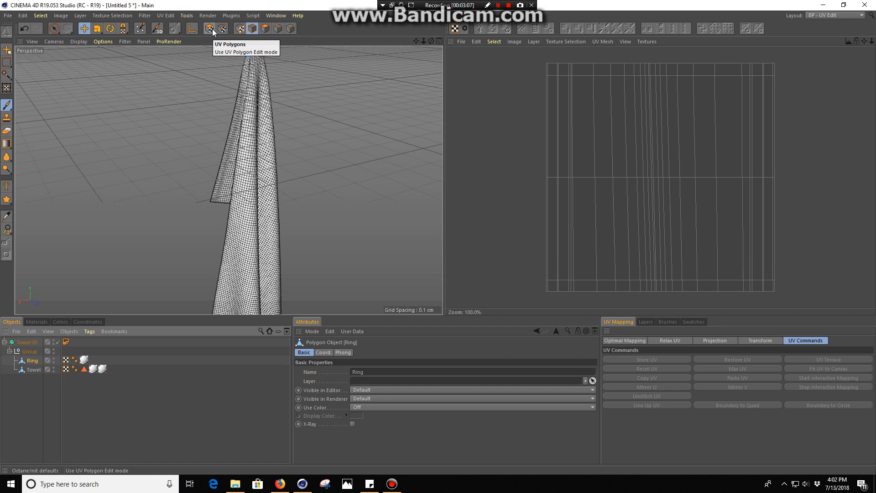
pyautogui.click(208, 29)
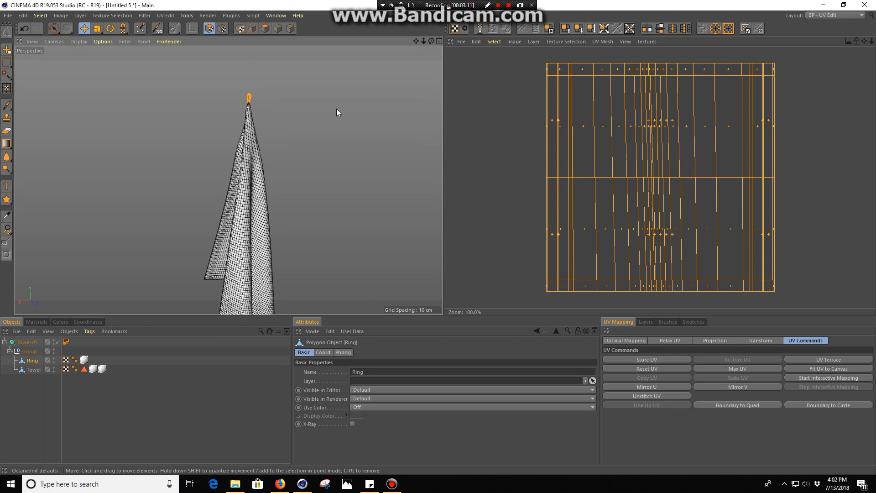
pyautogui.moveTo(279, 120)
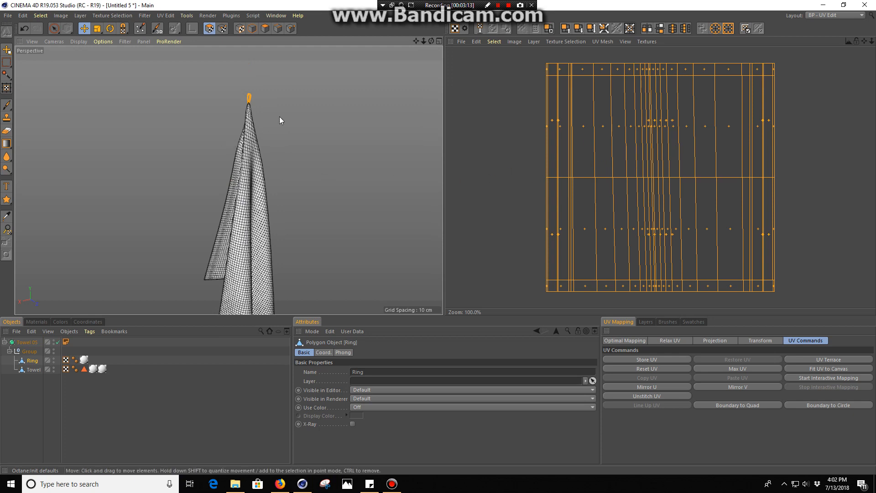
pyautogui.moveTo(569, 97)
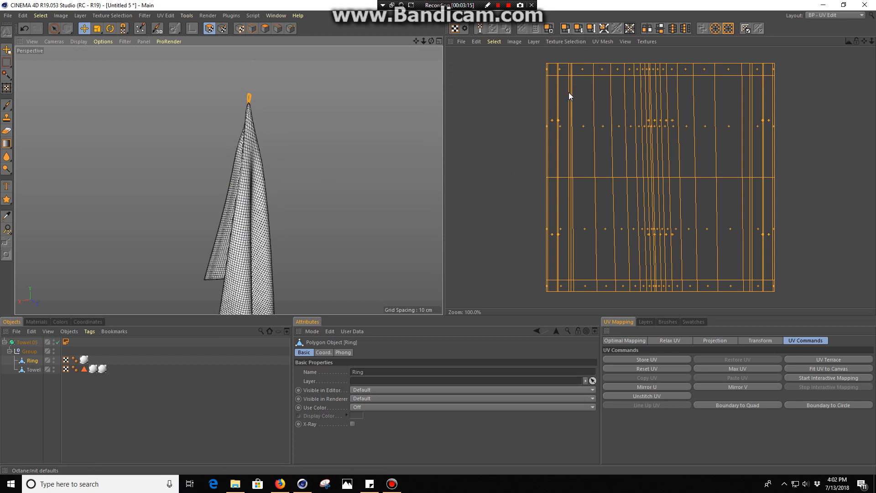
pyautogui.moveTo(467, 305)
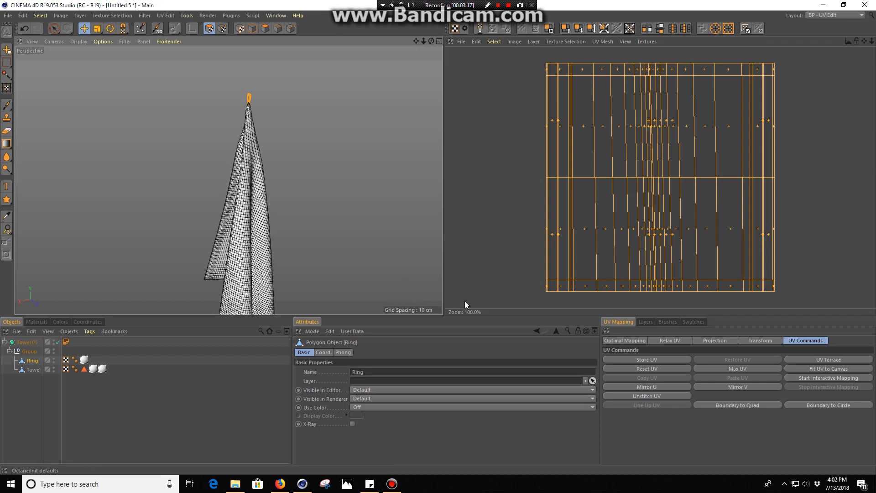
pyautogui.moveTo(802, 343)
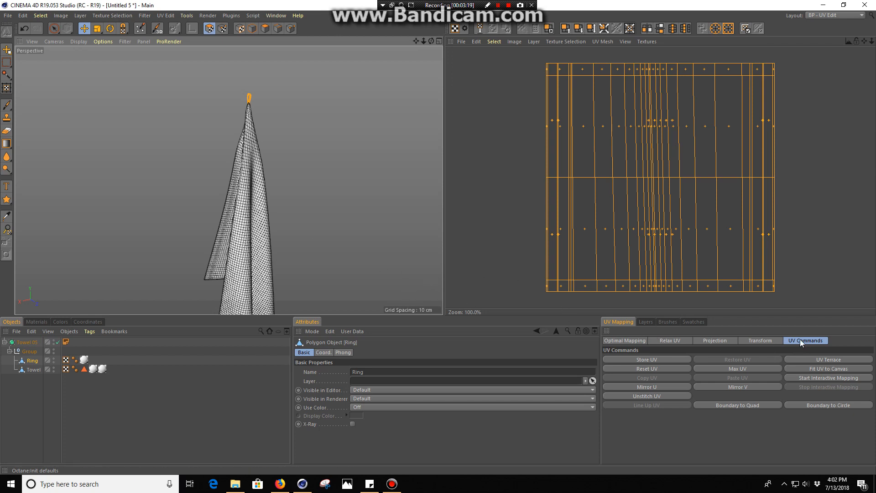
pyautogui.moveTo(639, 331)
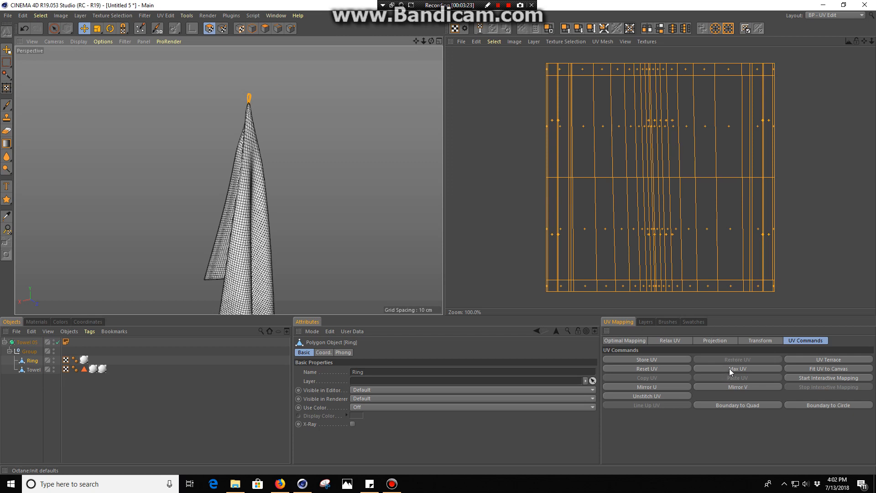
pyautogui.click(647, 368)
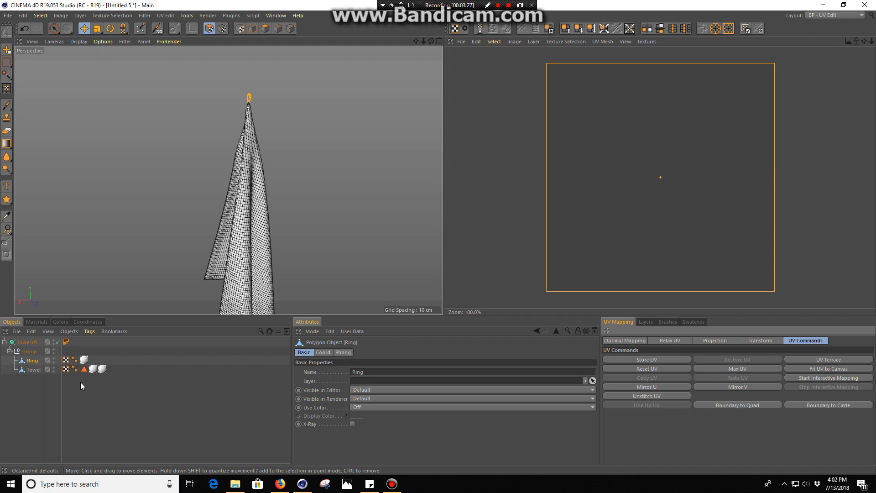
# Select the Towel object and switch back to the Startup (User) layout
pyautogui.click(34, 369)
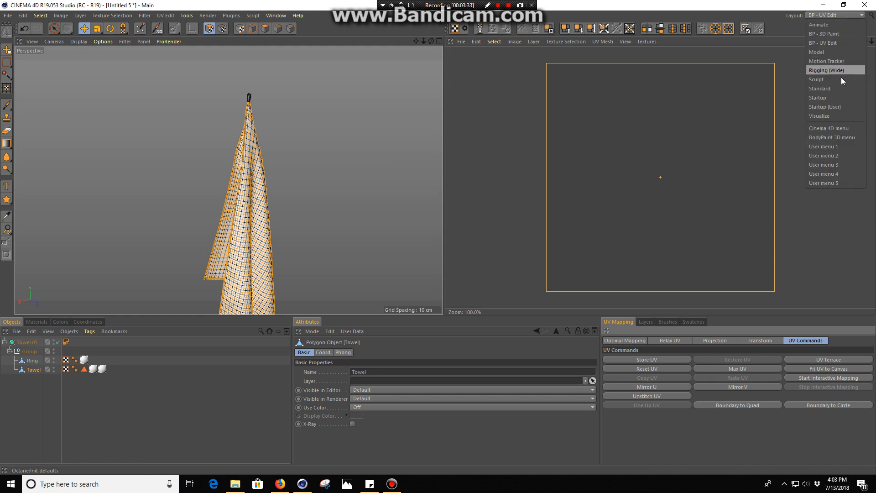
pyautogui.click(825, 106)
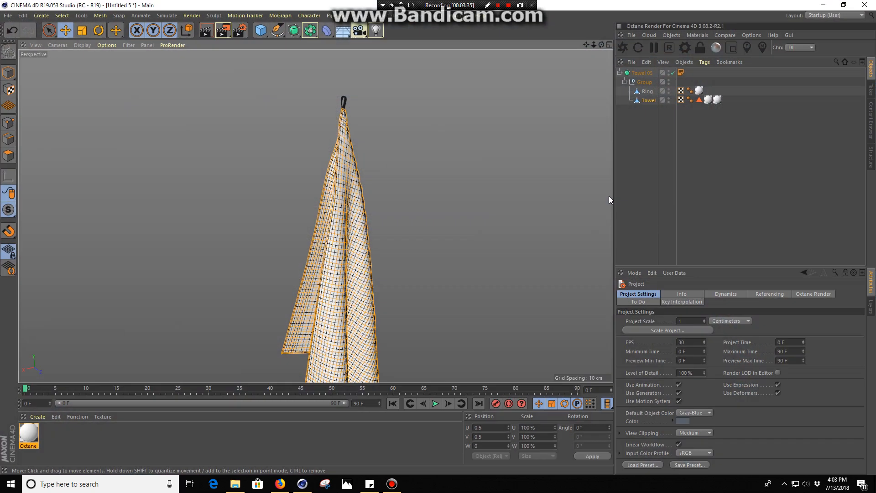
pyautogui.click(699, 91)
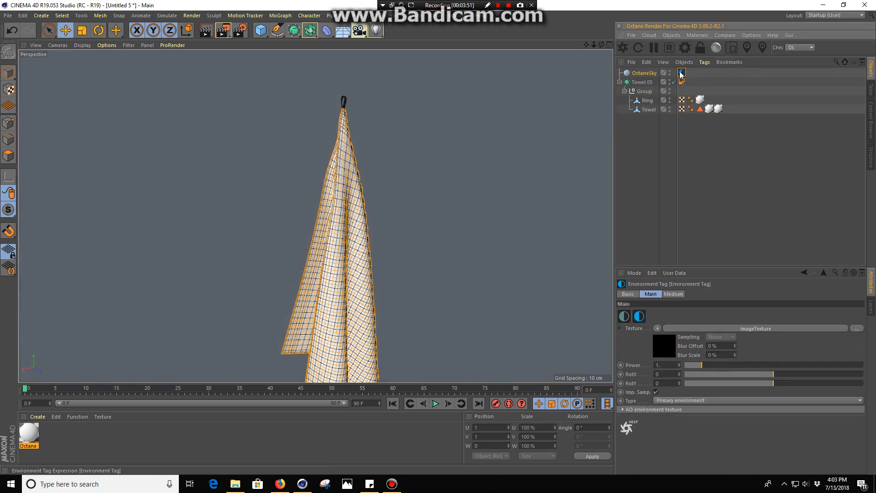
# Load tomoco_studio.exr as the OctaneSky environment's ImageTexture
pyautogui.click(681, 73)
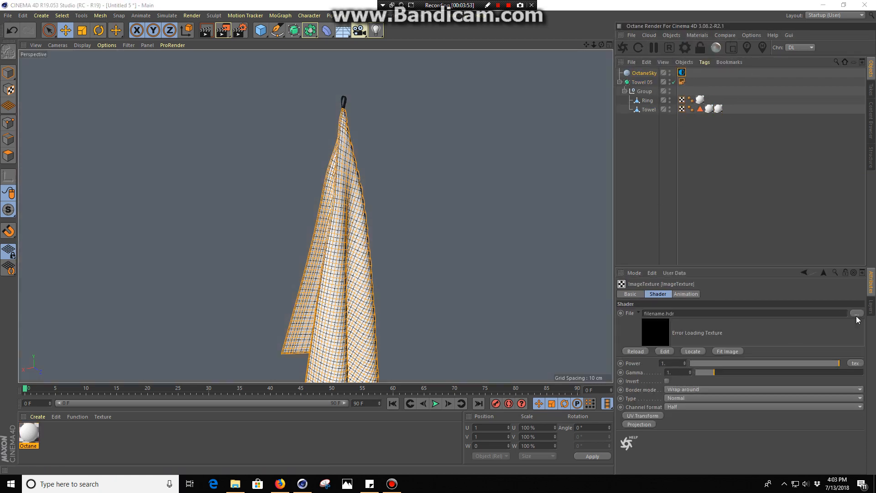
pyautogui.click(856, 313)
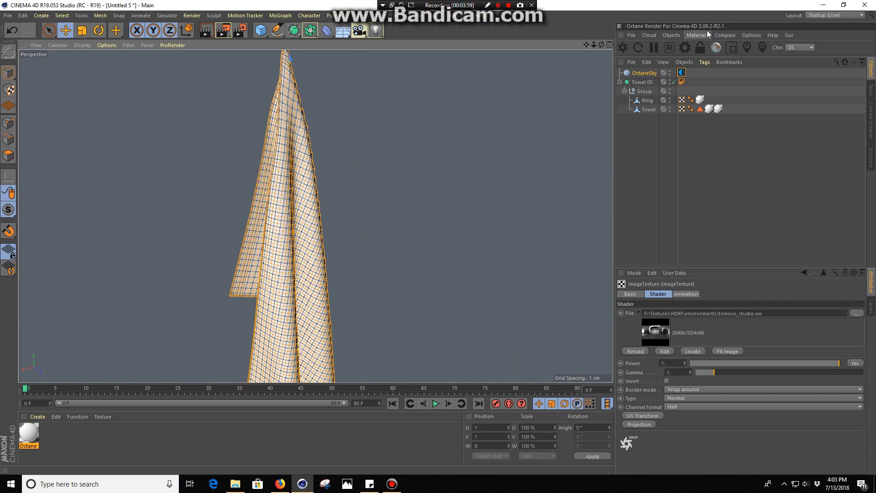
pyautogui.click(751, 34)
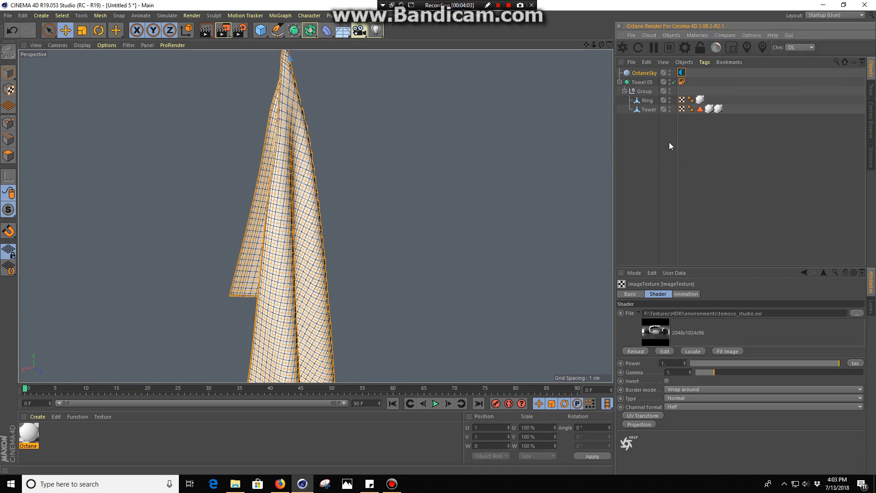
pyautogui.moveTo(622, 47)
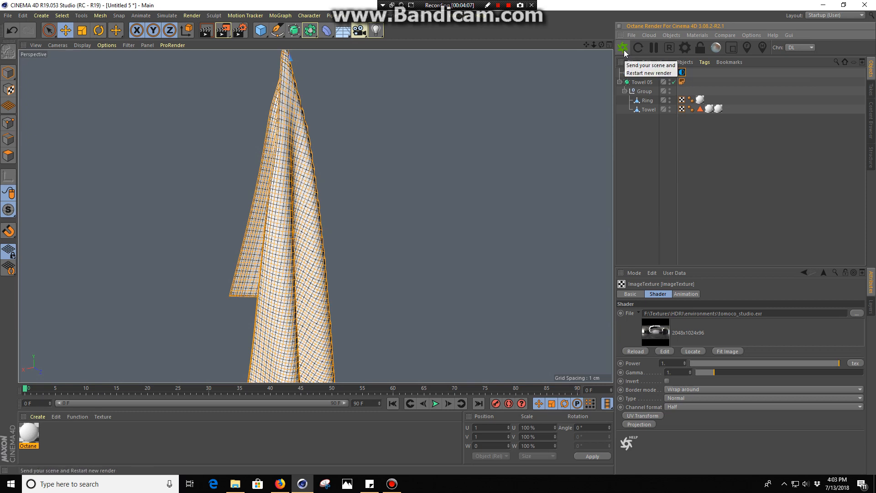
# Send the scene to the Octane live viewer and restart the render
pyautogui.click(622, 47)
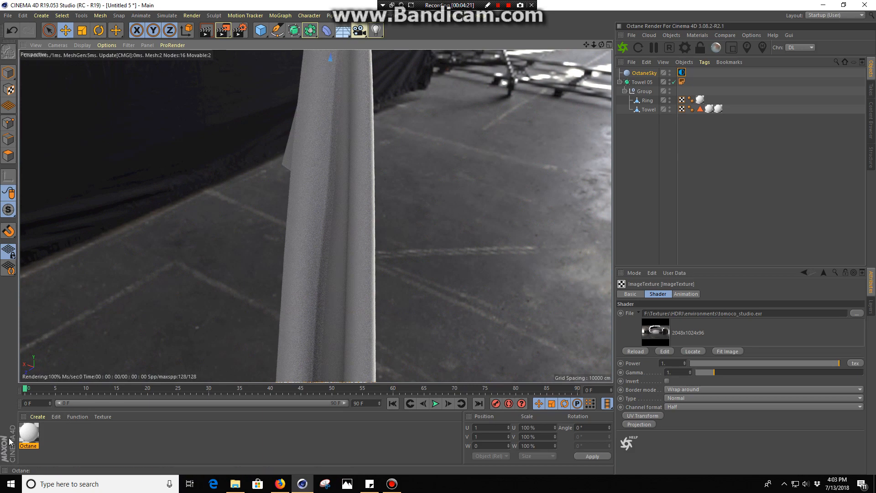
# In the Octane material's Node Editor add two Rgb spectrum nodes and a Mix texture node
pyautogui.doubleClick(28, 433)
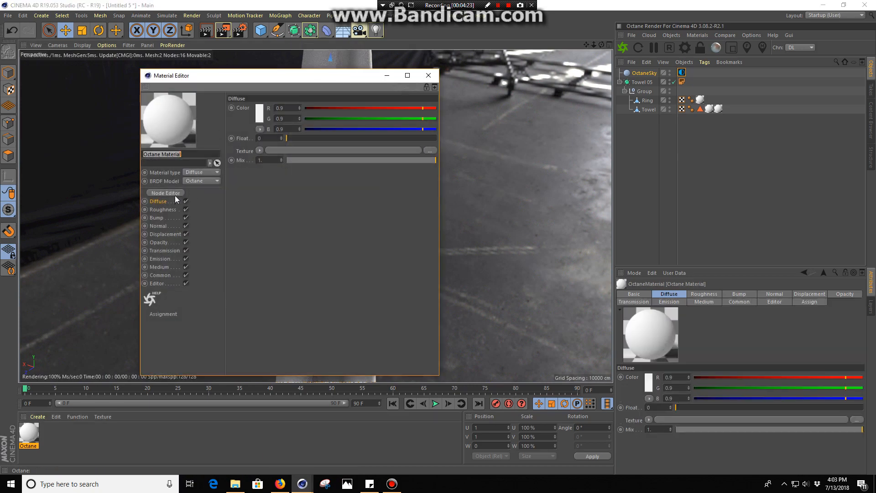
pyautogui.click(165, 192)
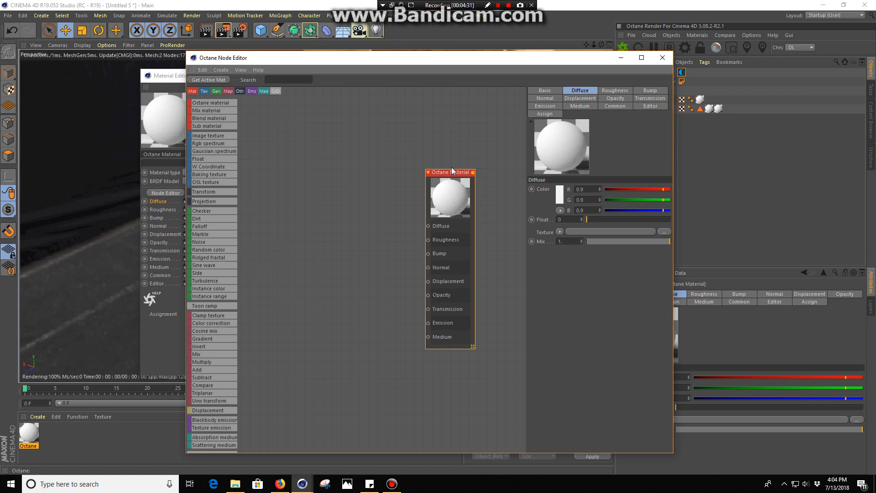
pyautogui.moveTo(272, 202)
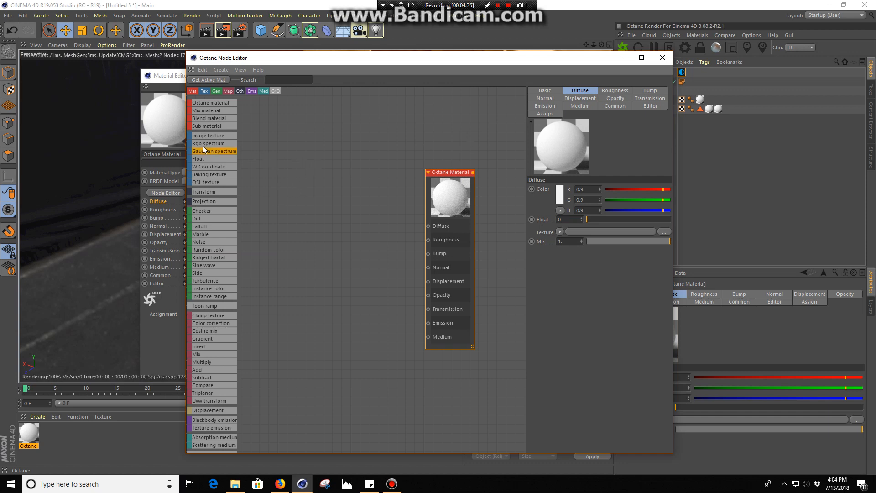
pyautogui.click(208, 143)
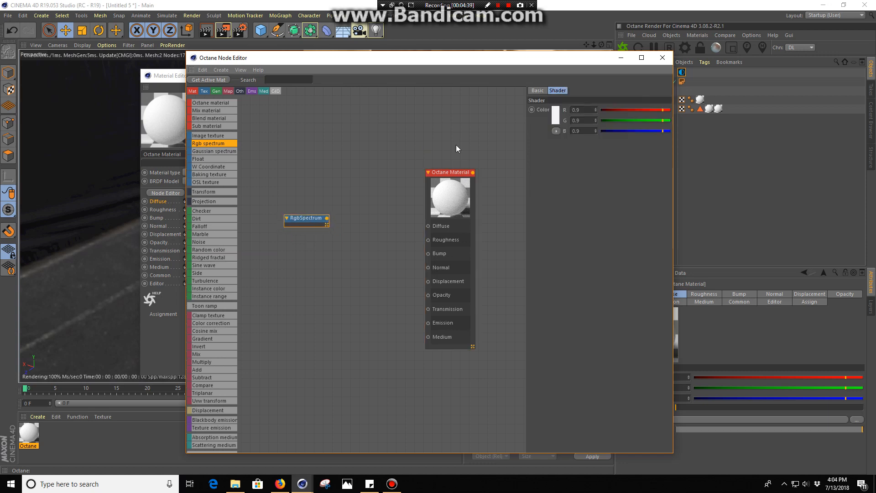
pyautogui.click(555, 115)
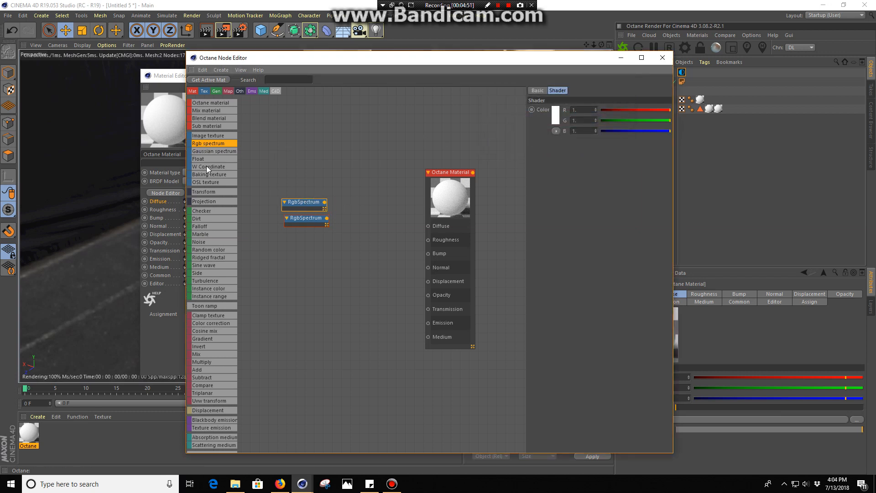
pyautogui.moveTo(210, 369)
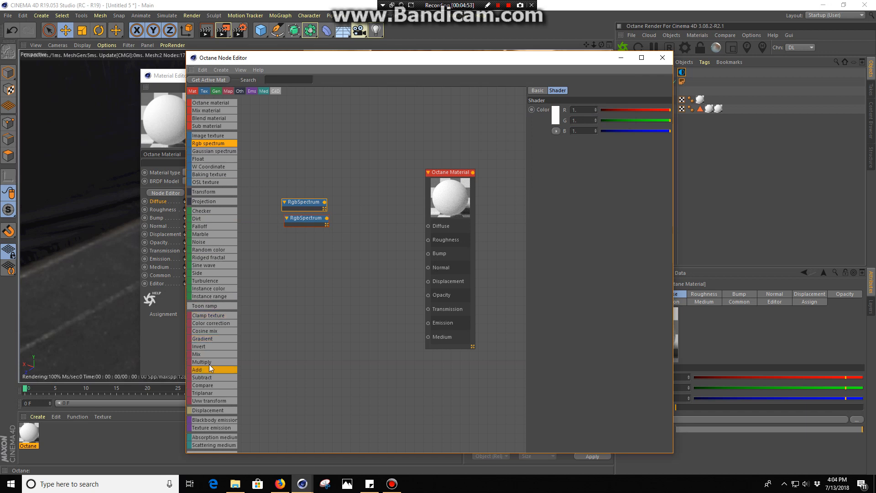
pyautogui.click(197, 354)
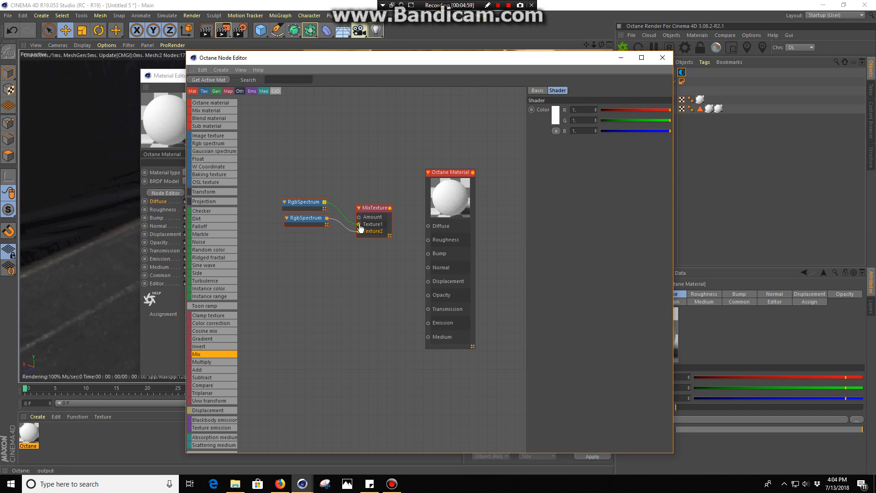
# Add a Gradient node to the graph and set its Type to 2D - Box
pyautogui.scroll(-3)
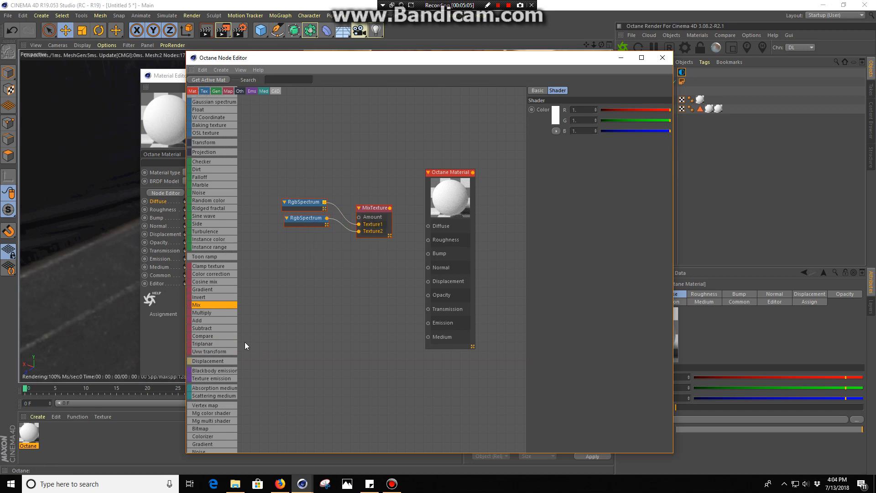
pyautogui.scroll(-3)
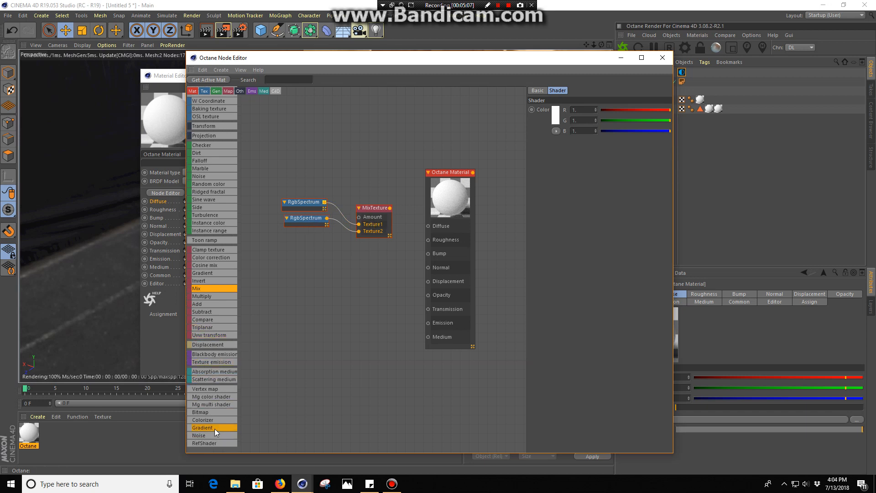
pyautogui.click(202, 428)
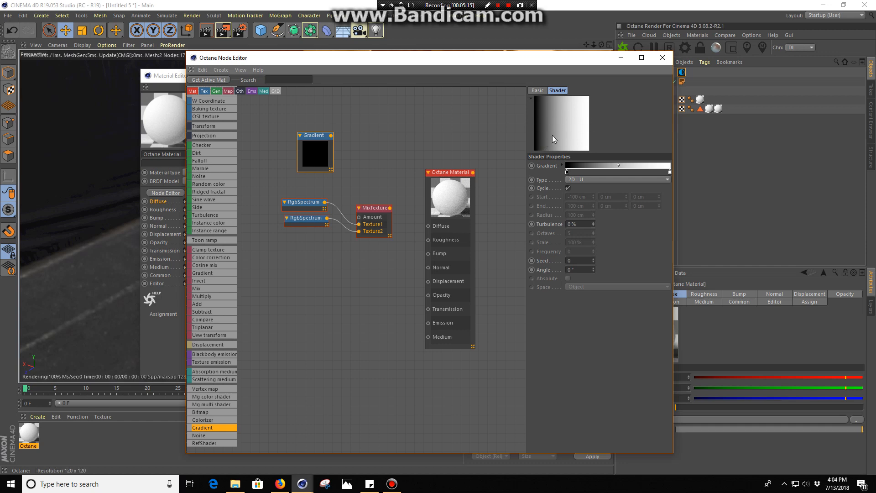
pyautogui.moveTo(557, 114)
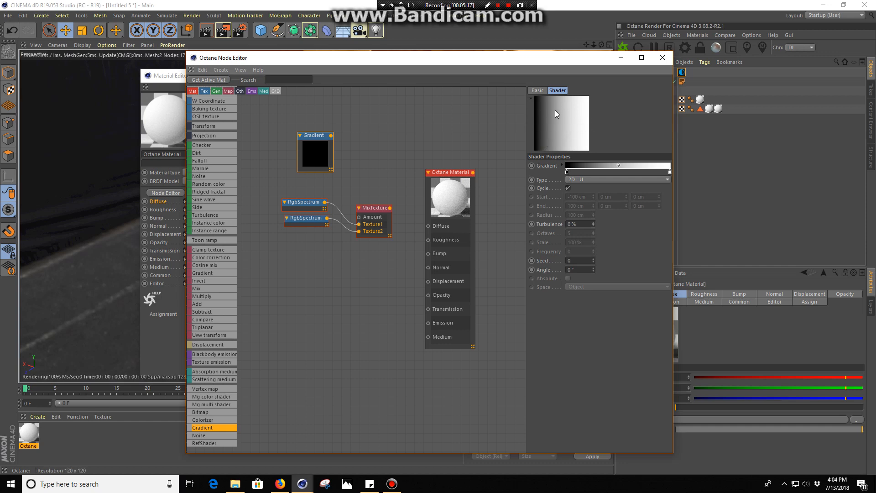
pyautogui.moveTo(565, 136)
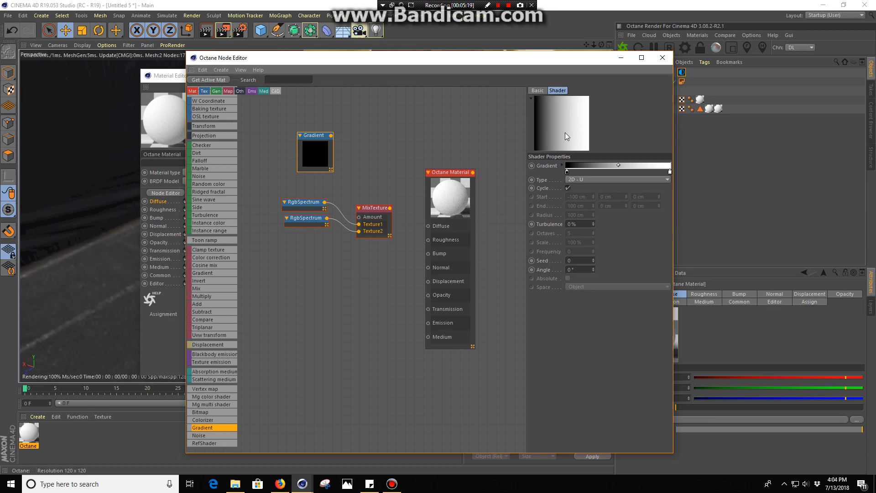
pyautogui.moveTo(579, 151)
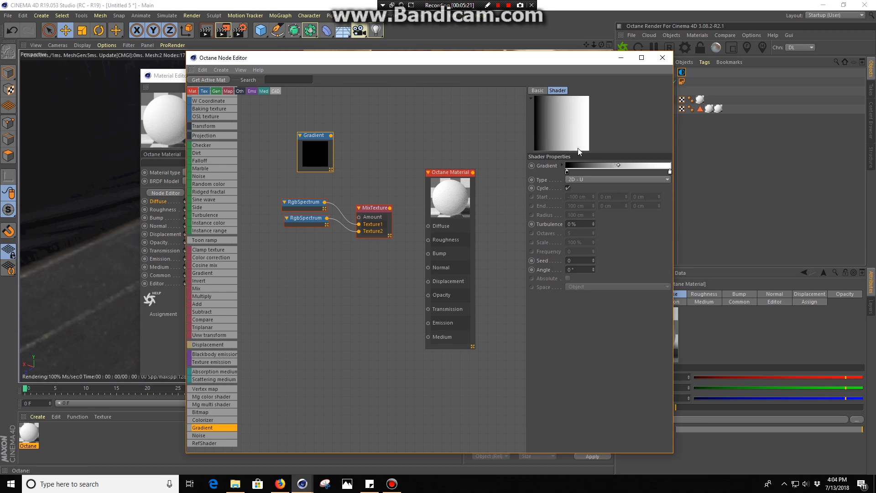
pyautogui.moveTo(564, 141)
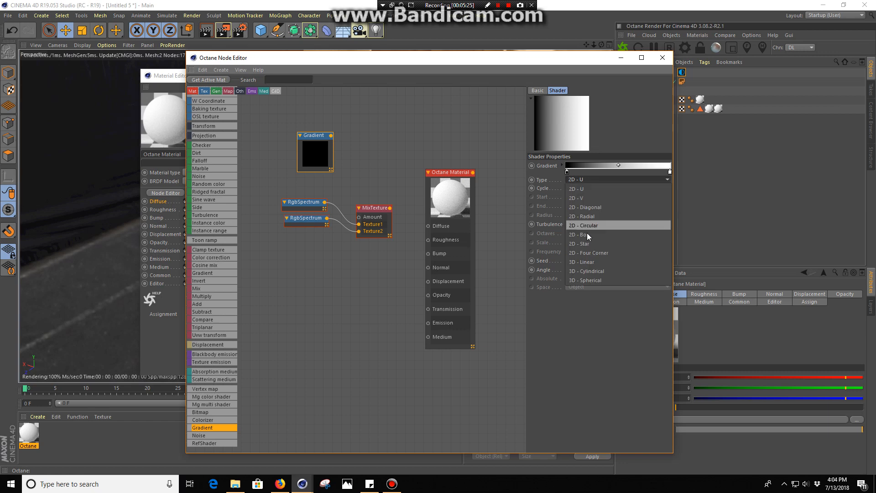
pyautogui.click(582, 234)
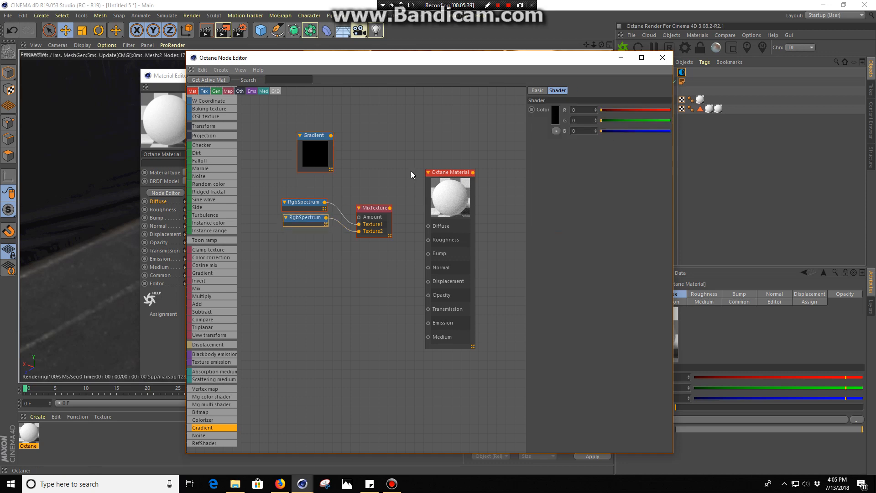
# Set the Octane Material type to Glossy and make the first RgbSpectrum colour near-black
pyautogui.click(313, 152)
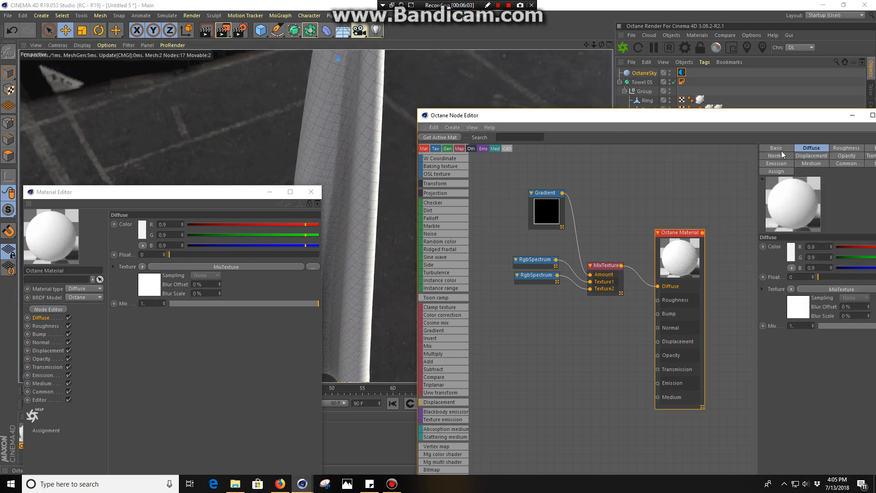
pyautogui.click(775, 148)
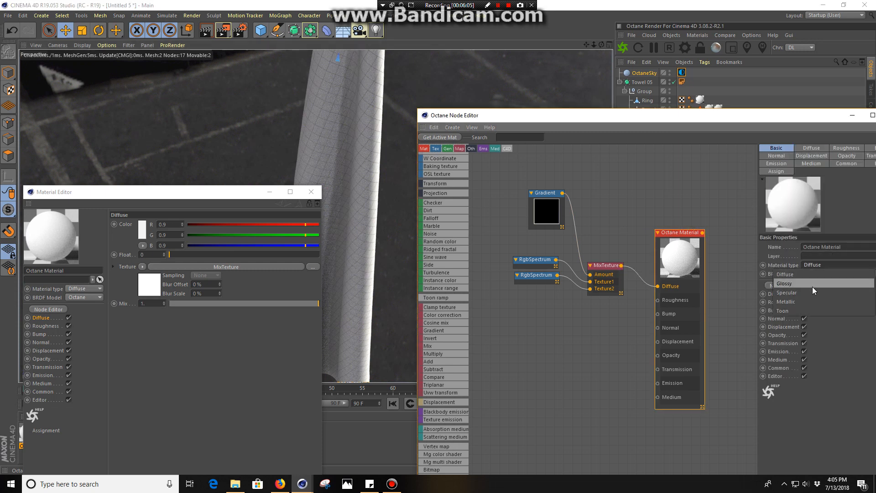
pyautogui.click(784, 283)
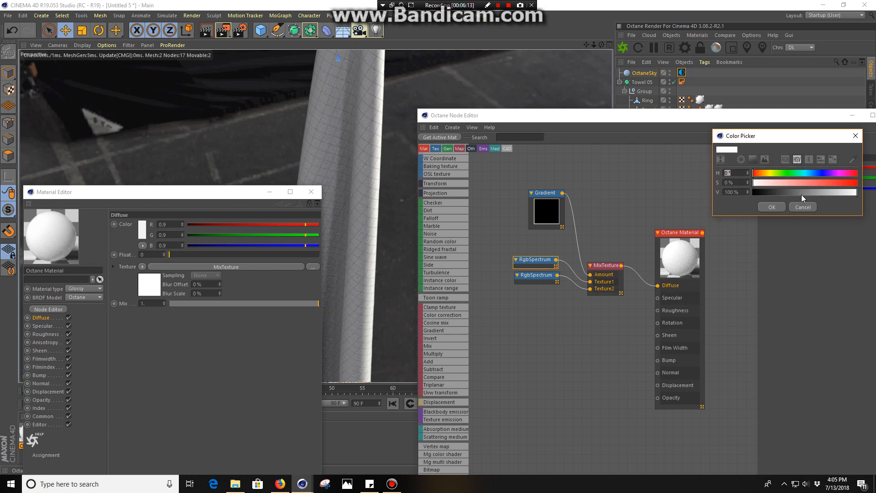
pyautogui.click(772, 207)
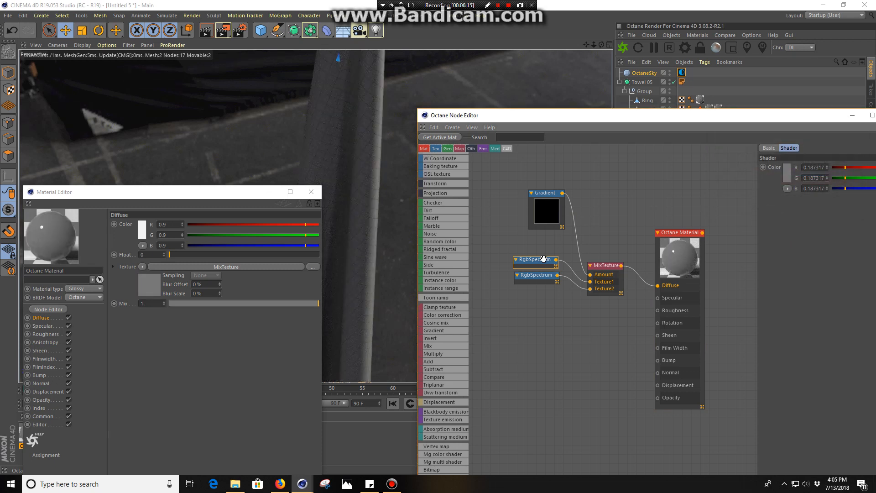
pyautogui.moveTo(736, 190)
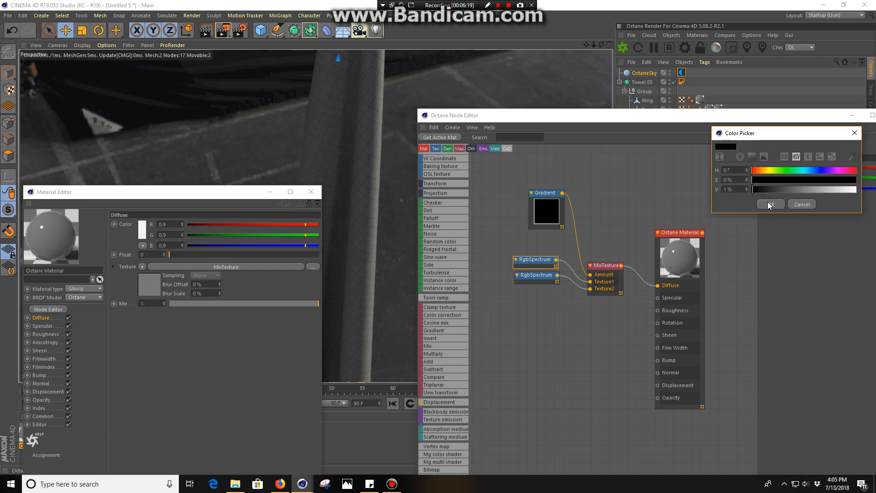
pyautogui.click(769, 204)
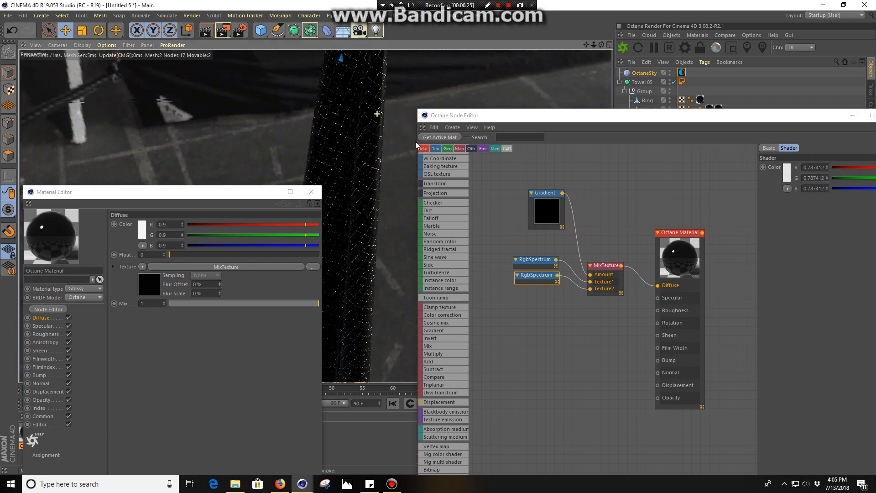
# Set the second RgbSpectrum colour to green for the wireframe lines
pyautogui.click(768, 148)
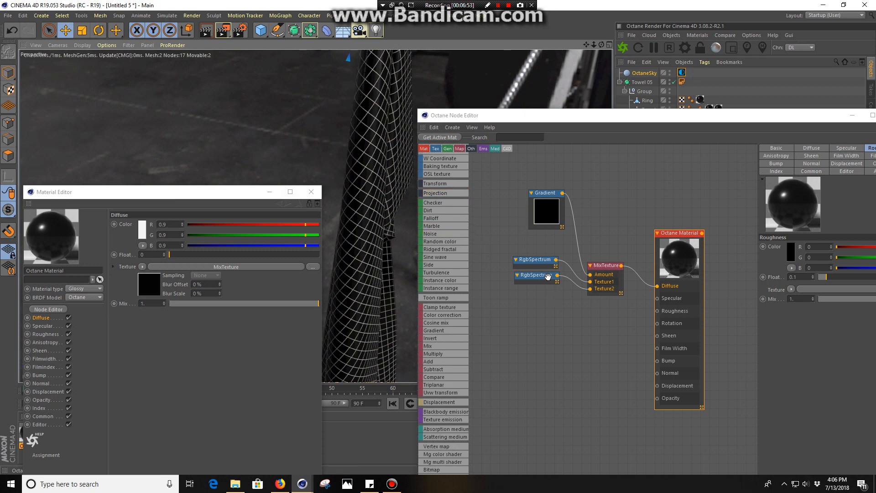
pyautogui.click(535, 274)
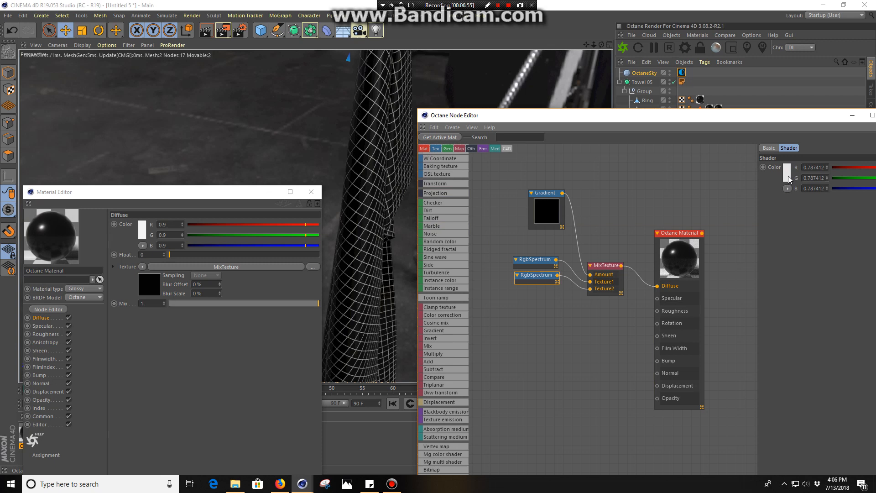
pyautogui.click(789, 172)
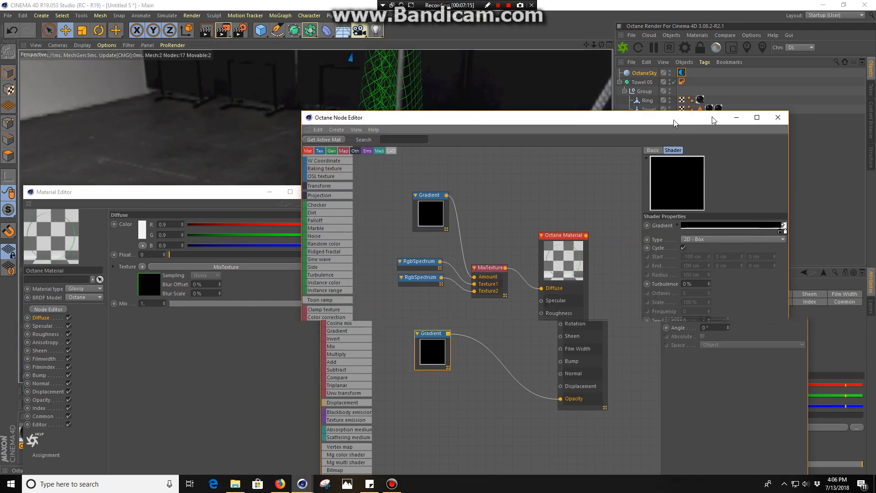
pyautogui.click(777, 118)
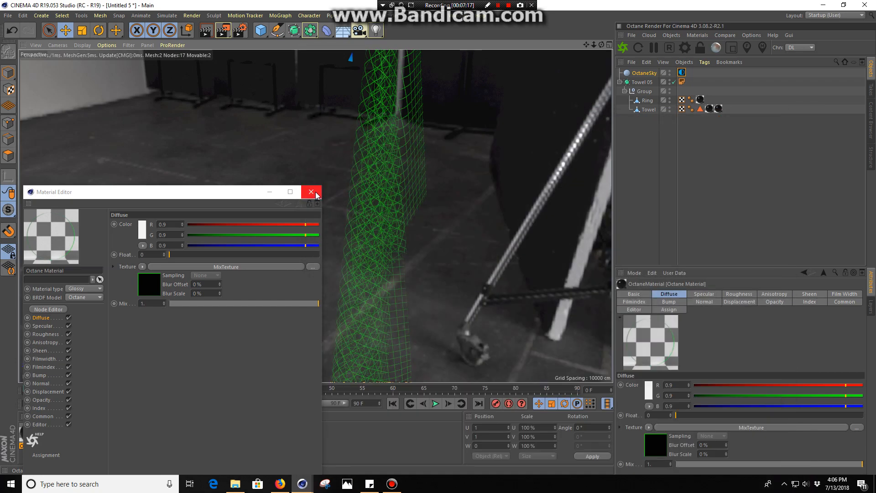
pyautogui.click(310, 192)
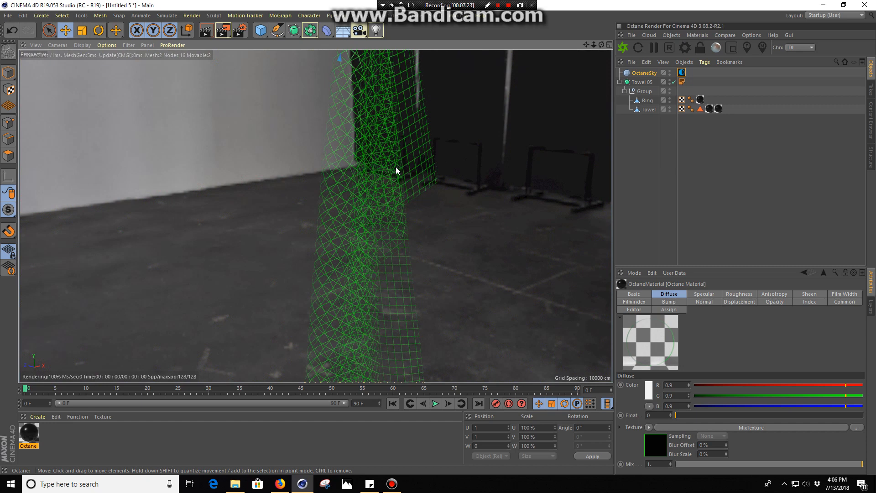
pyautogui.moveTo(394, 151)
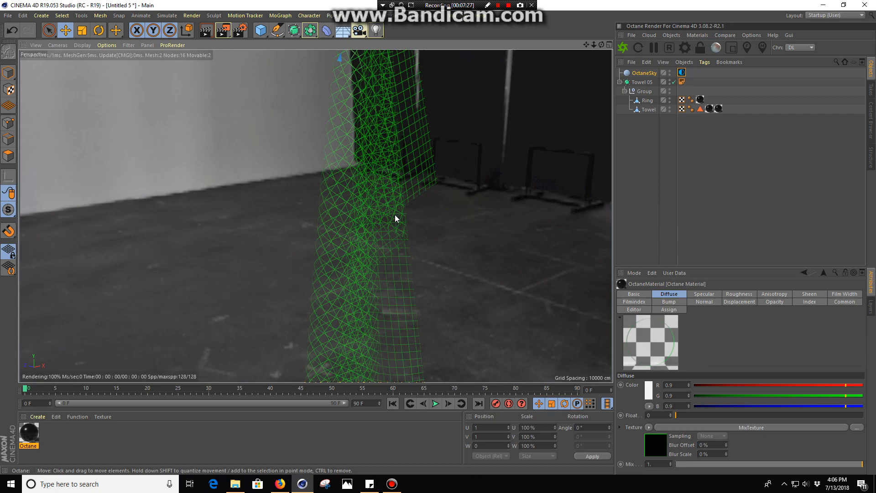
pyautogui.moveTo(368, 209)
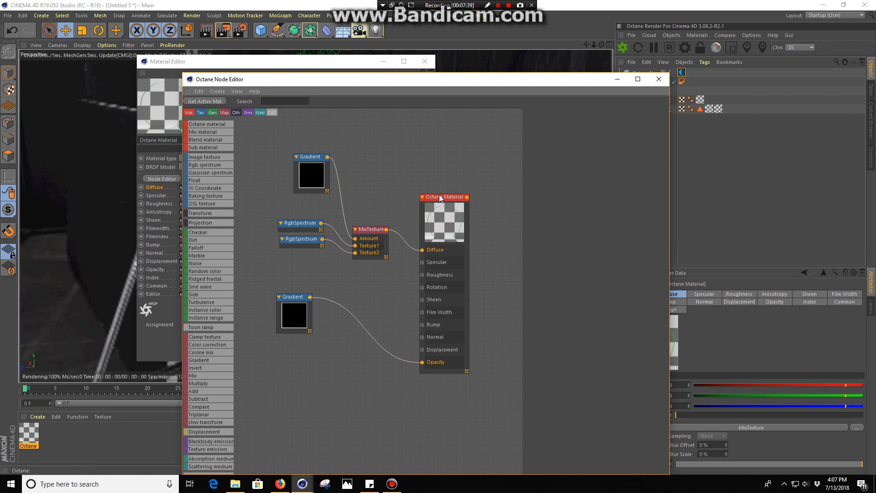
# Set the towel's Octane Material type to Diffuse, then dismiss the Node Editor and Material Editor
pyautogui.click(445, 196)
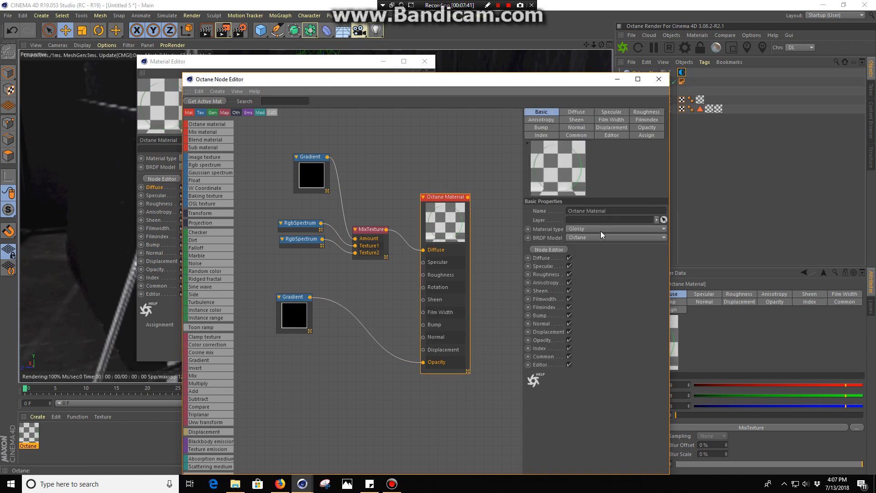
pyautogui.click(615, 228)
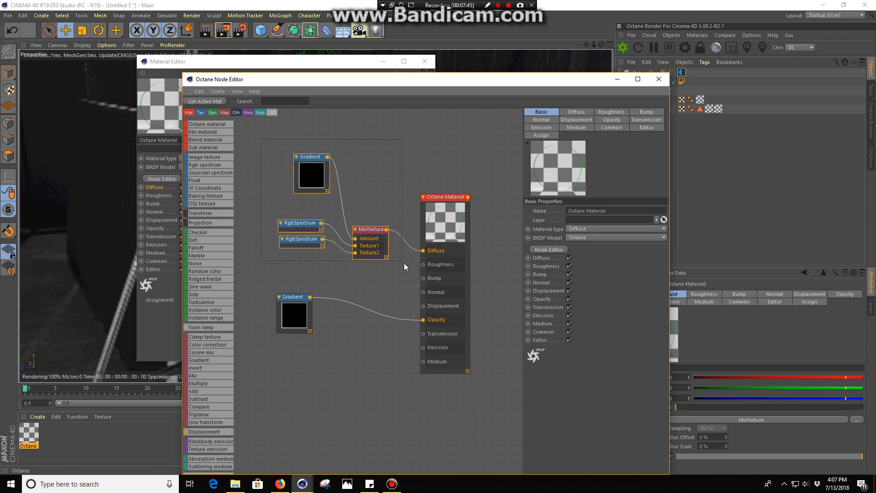
pyautogui.click(355, 333)
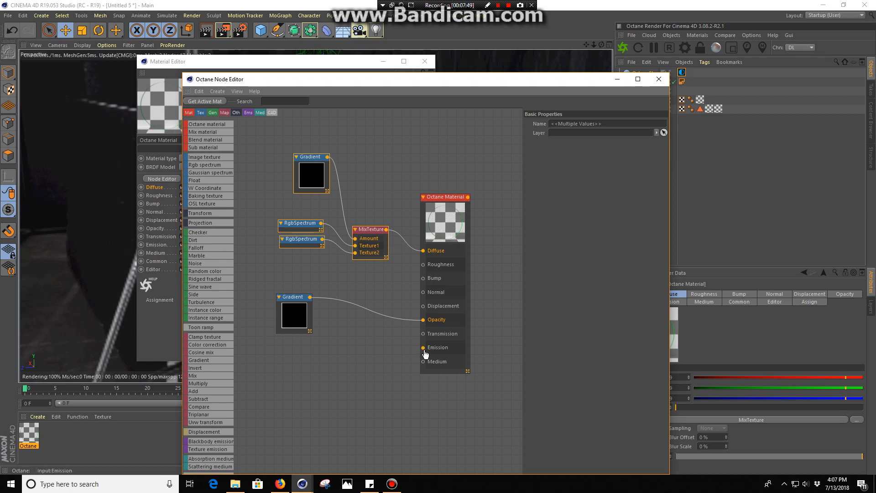
pyautogui.click(658, 79)
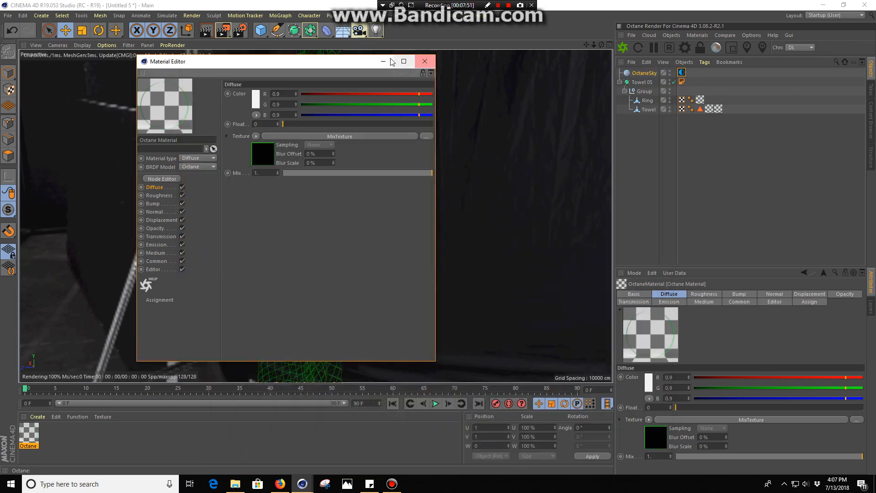
pyautogui.click(424, 61)
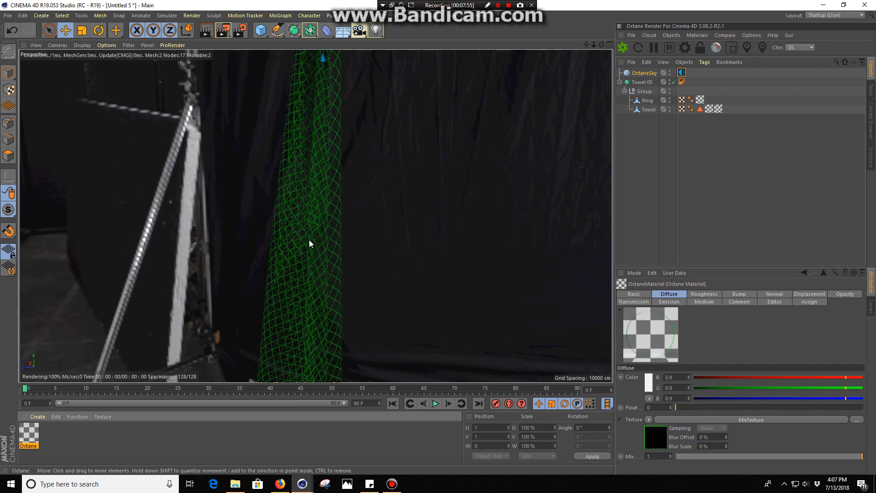
pyautogui.moveTo(321, 246)
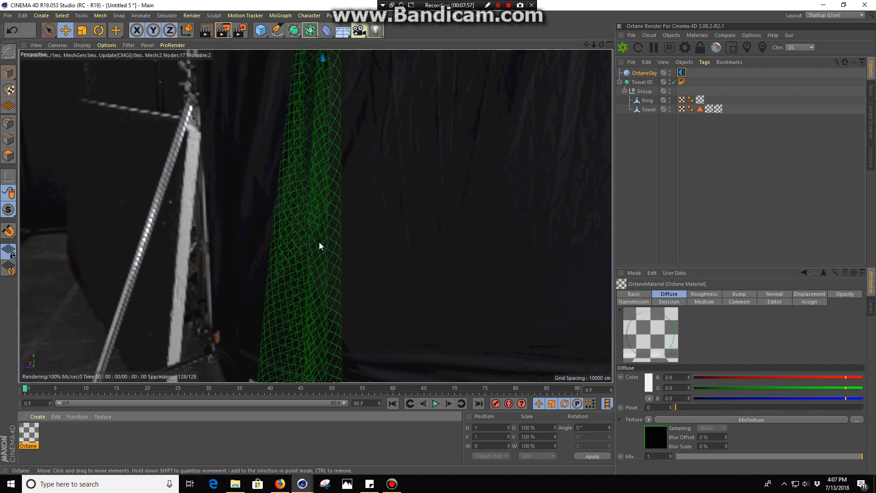
pyautogui.moveTo(322, 268)
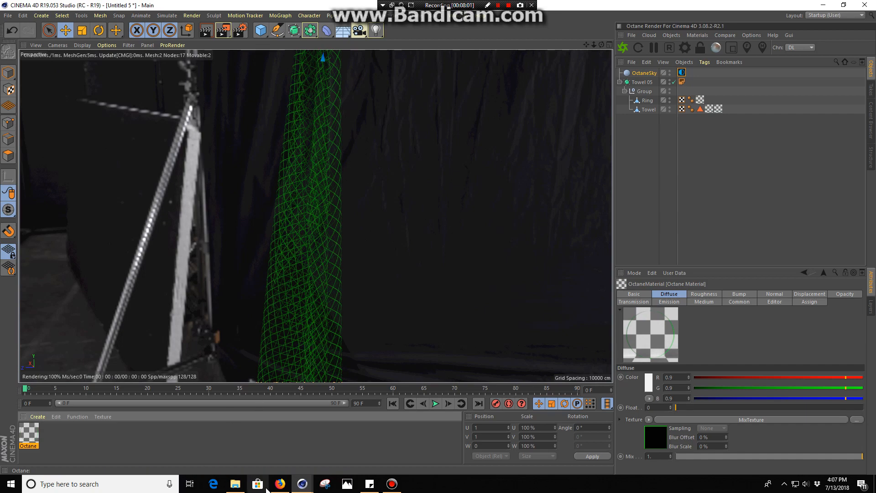
# Bring Firefox forward showing the fivetengiant.com portfolio site over the render
pyautogui.click(279, 484)
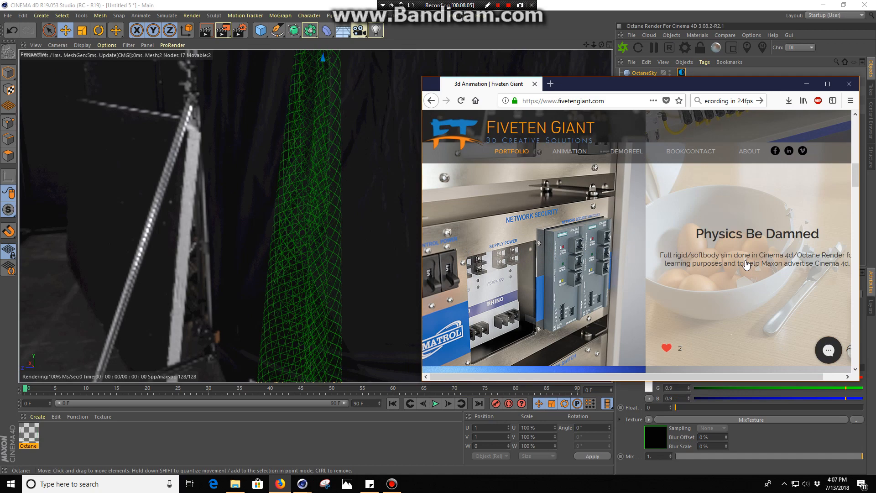
pyautogui.moveTo(780, 274)
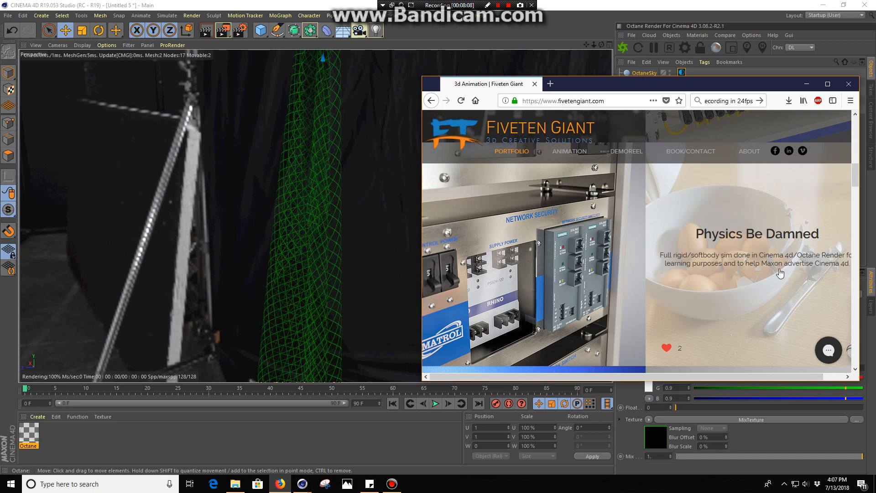
pyautogui.moveTo(774, 268)
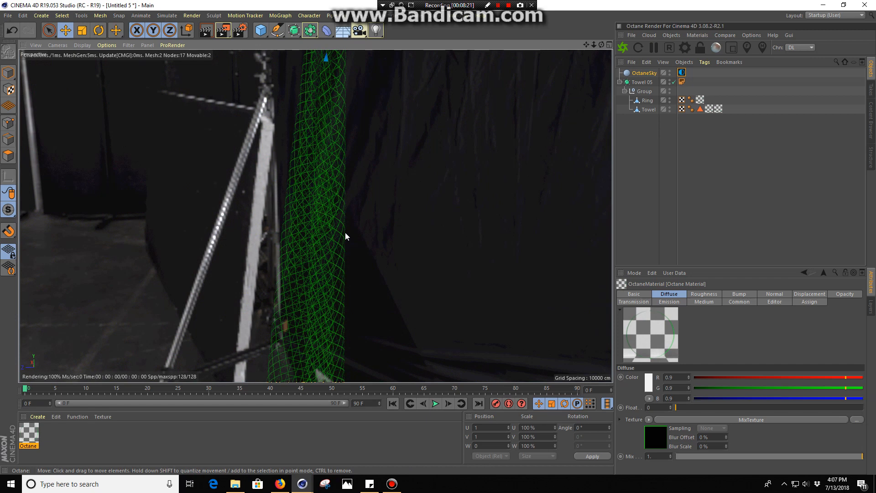
pyautogui.moveTo(330, 261)
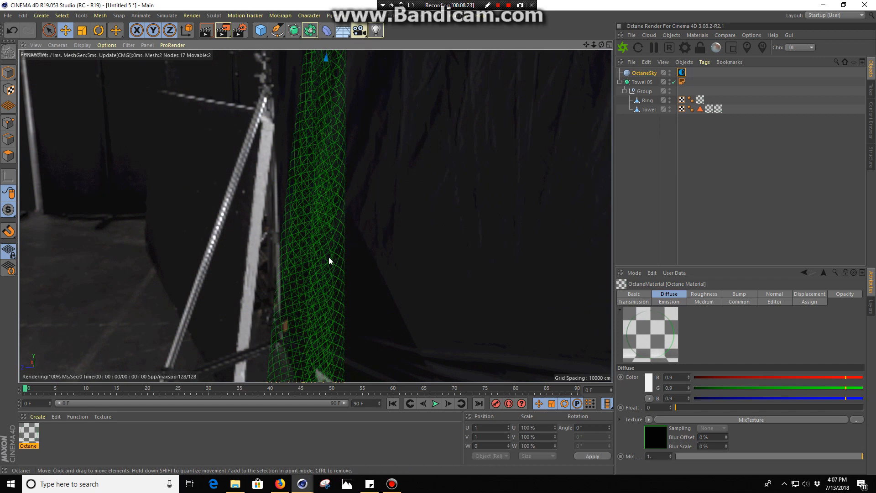
pyautogui.moveTo(325, 267)
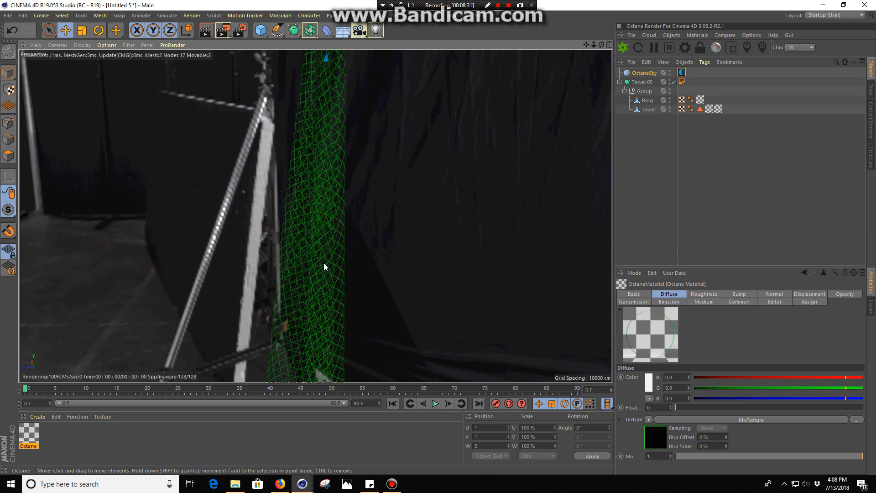
pyautogui.moveTo(358, 212)
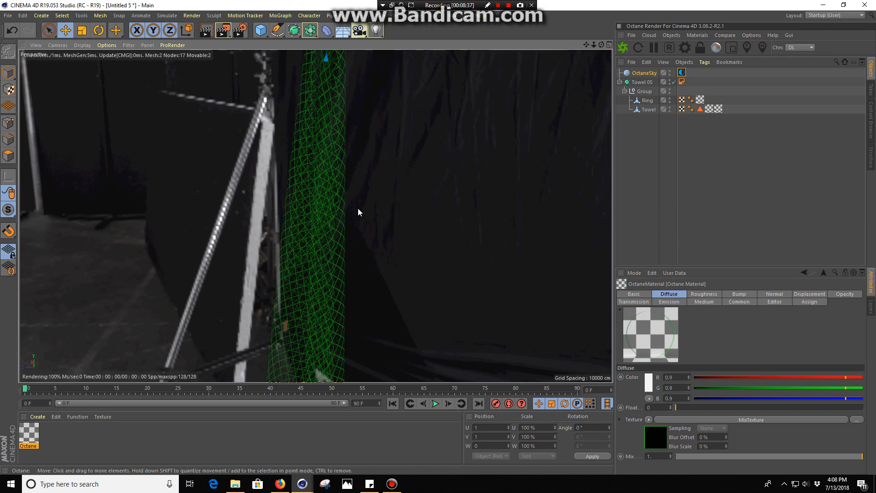
pyautogui.moveTo(345, 170)
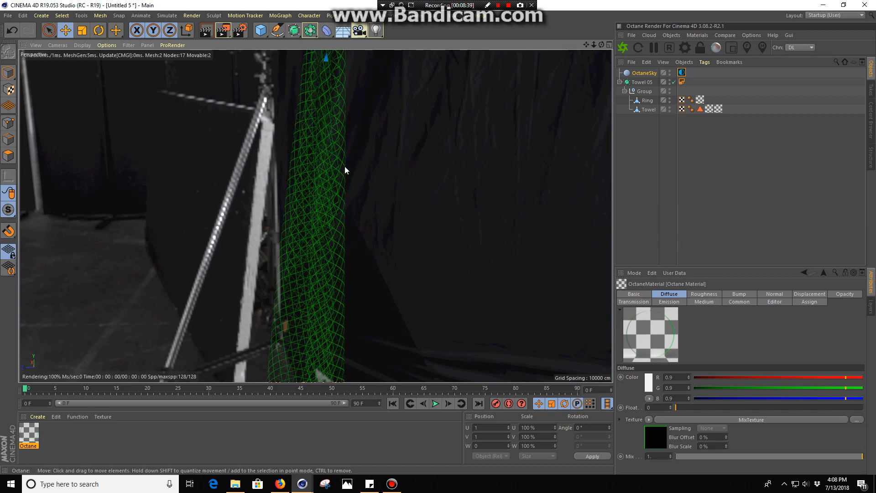